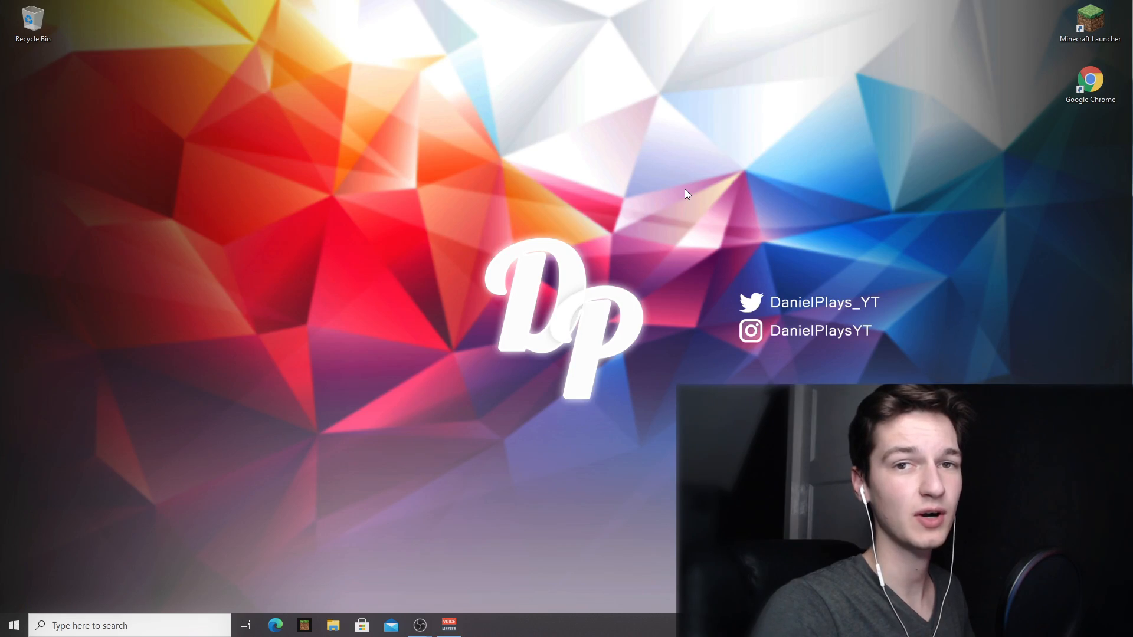
mouse_move(921, 131)
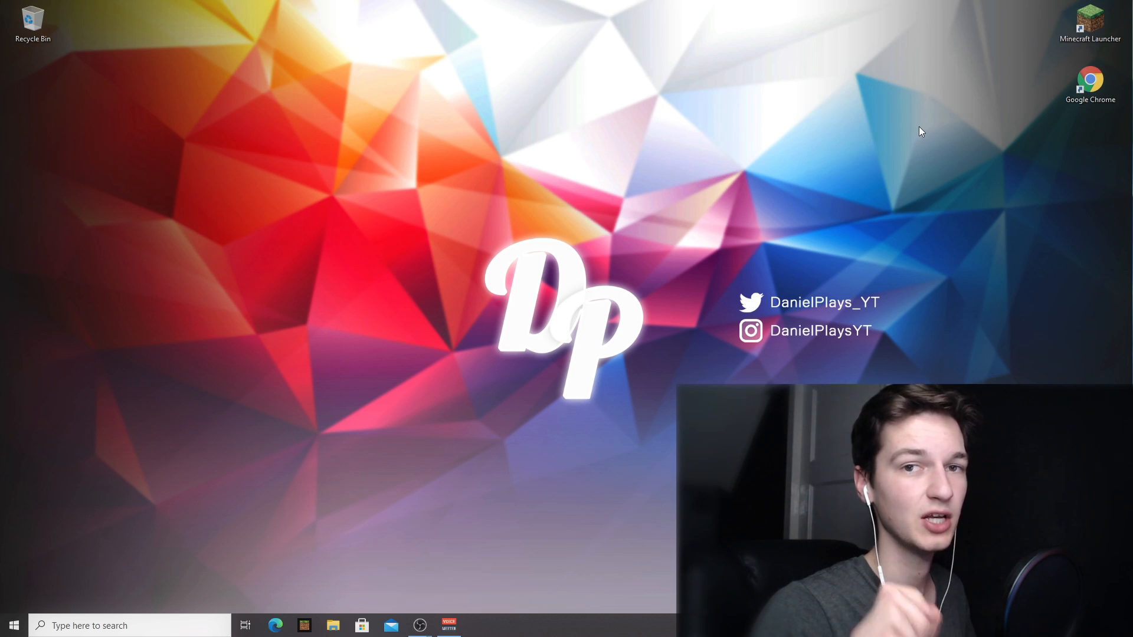
mouse_move(1015, 46)
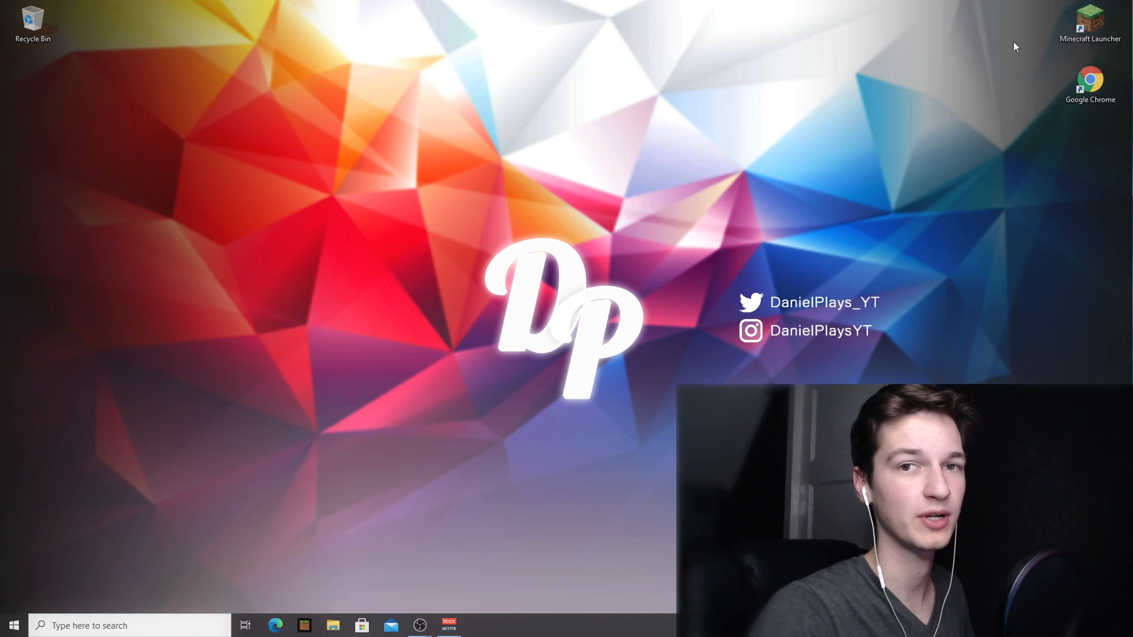
mouse_move(990, 57)
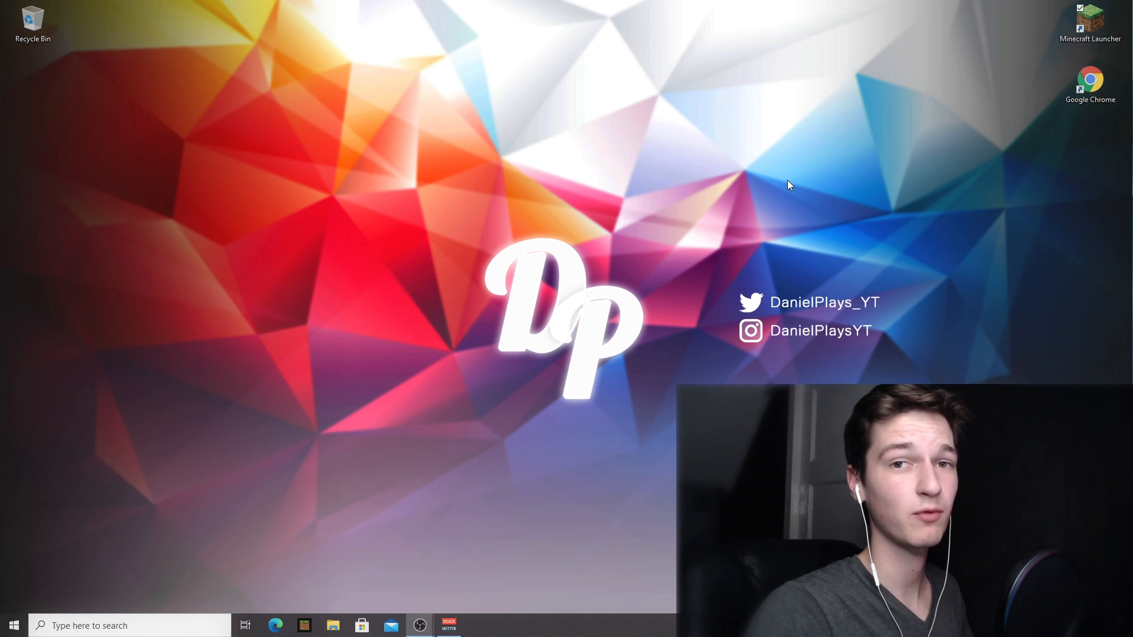
Start the Minecraft Launcher, play the Latest release 1.16.4 once and quit the game
double_click(1091, 18)
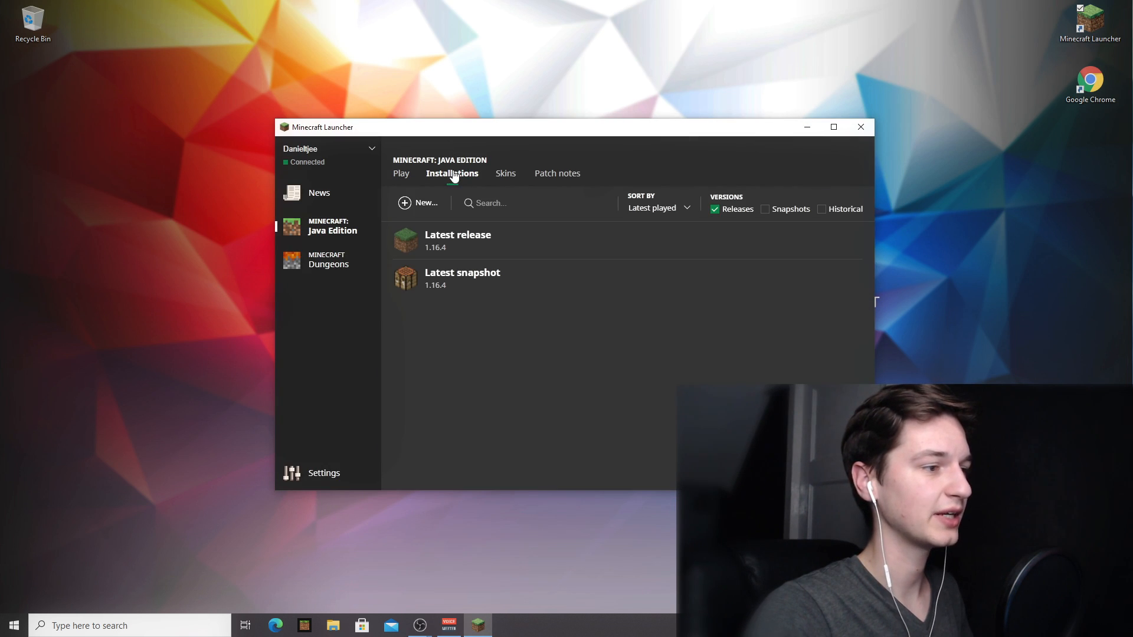
mouse_move(468, 249)
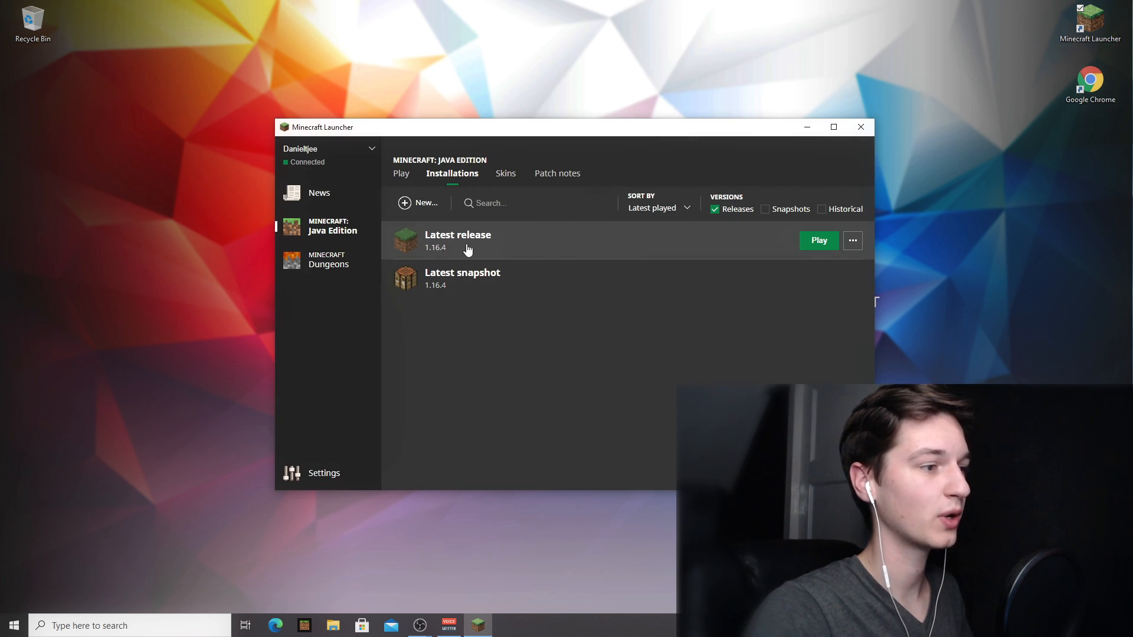
mouse_move(719, 246)
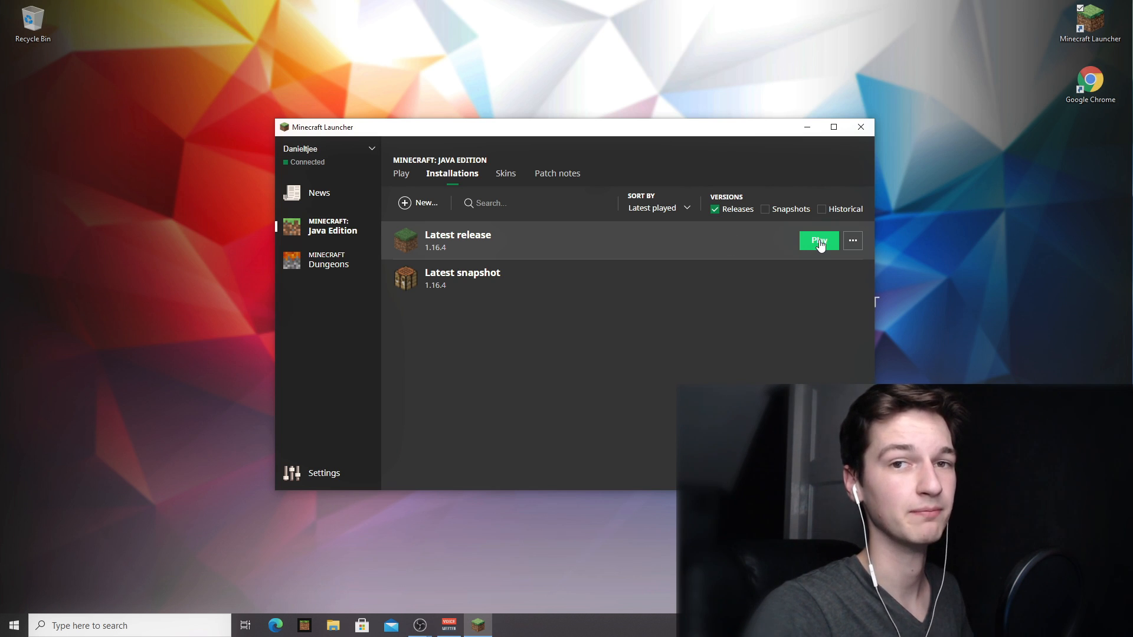
left_click(817, 241)
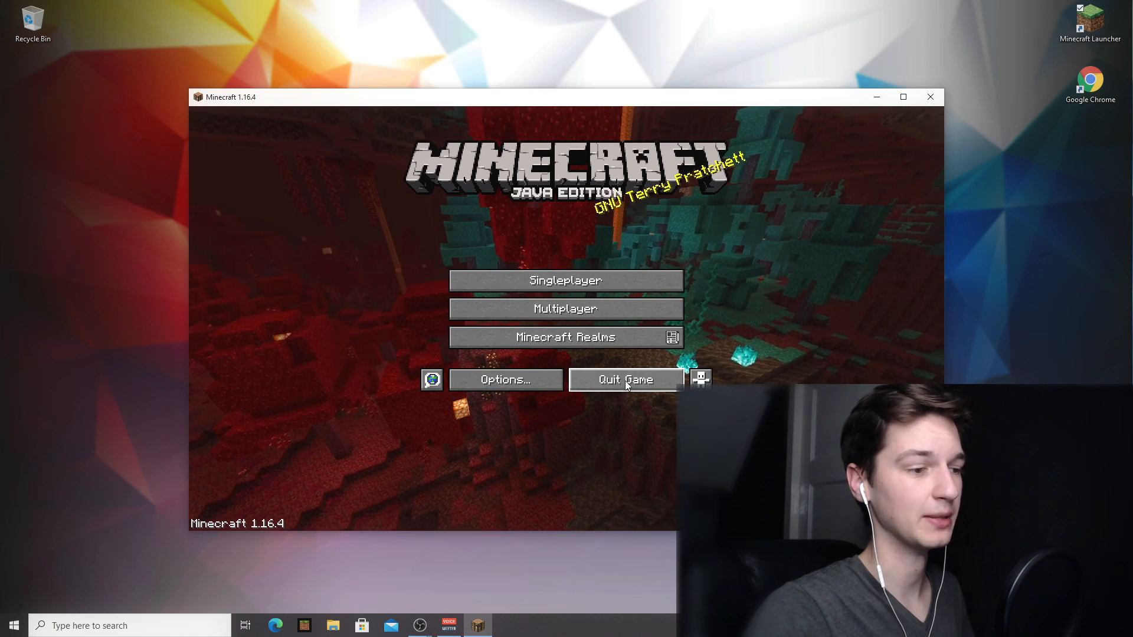
left_click(624, 379)
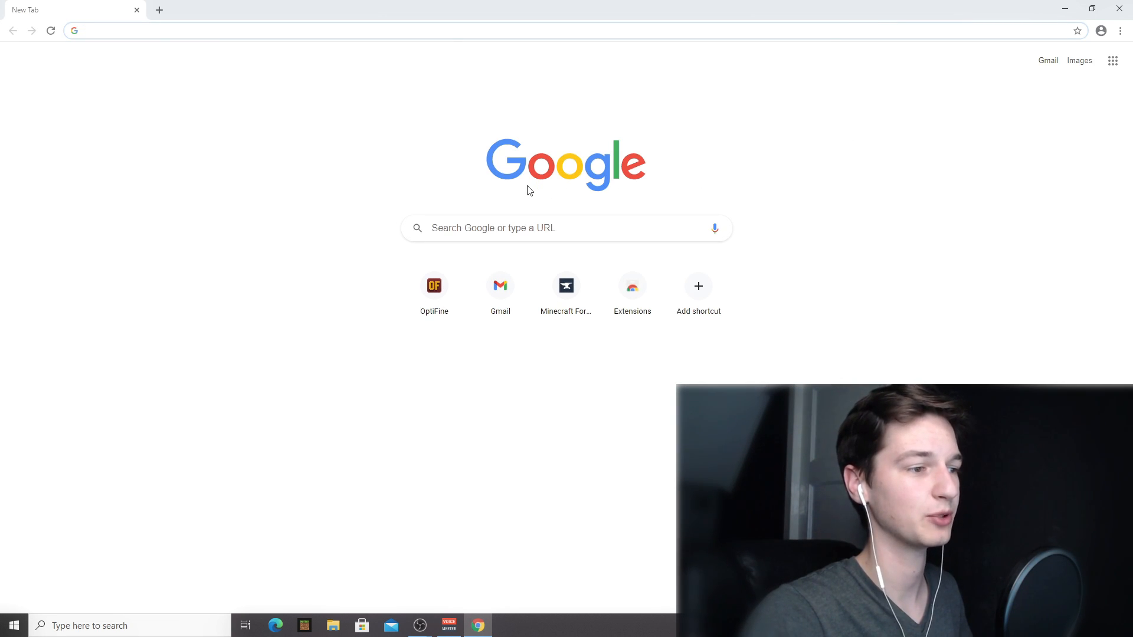
mouse_move(565, 285)
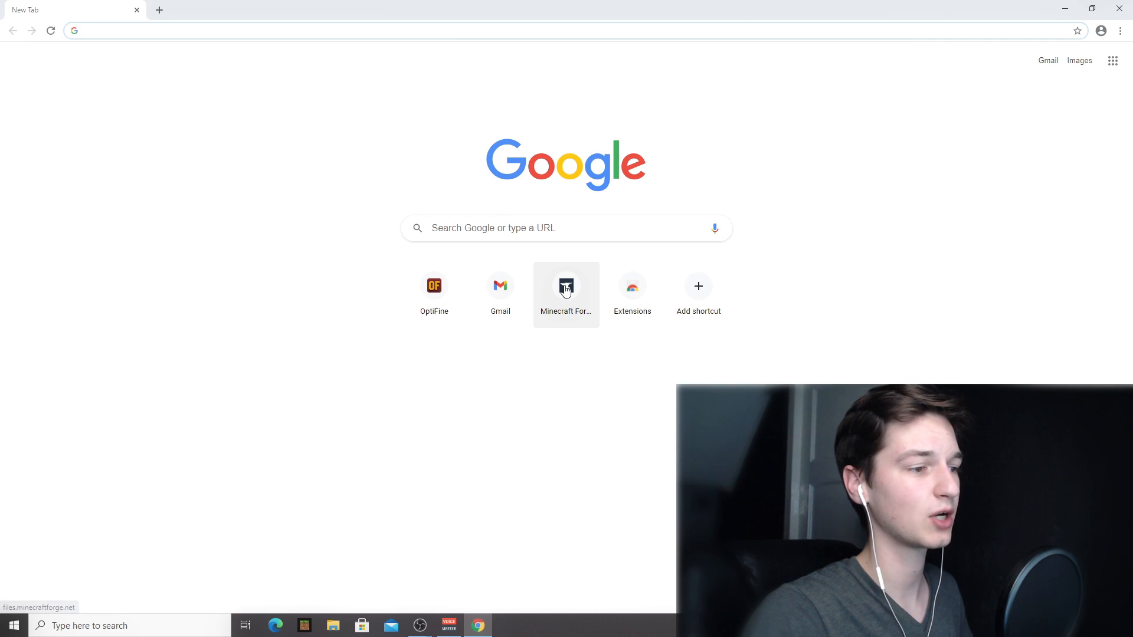
On the Forge files site, pick Minecraft 1.16.4 and download the latest installer
left_click(565, 285)
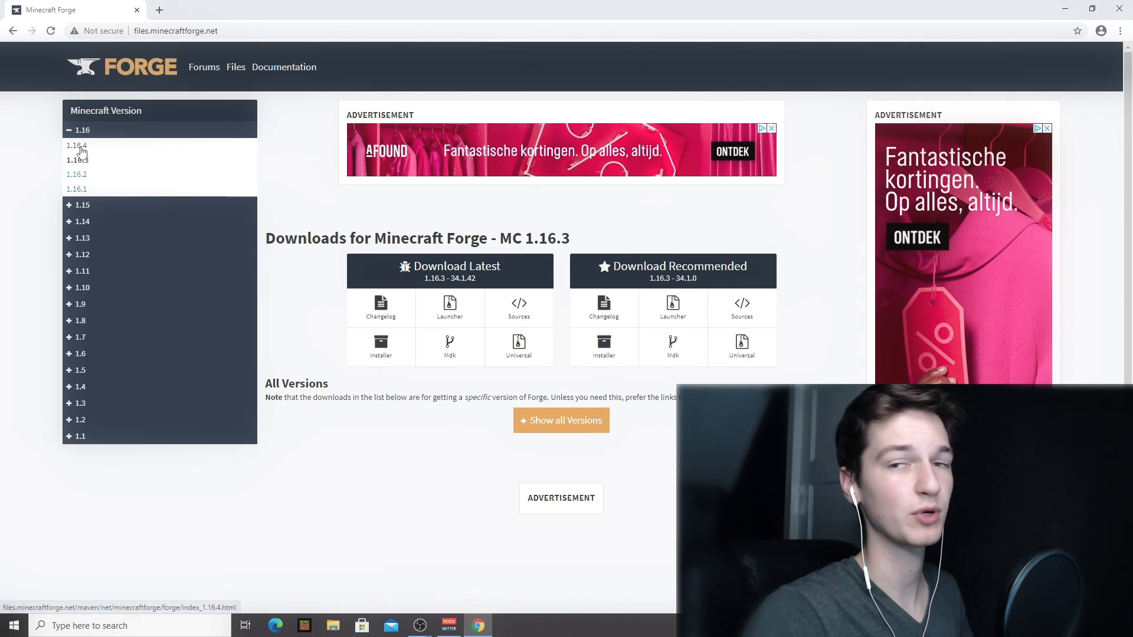
left_click(75, 145)
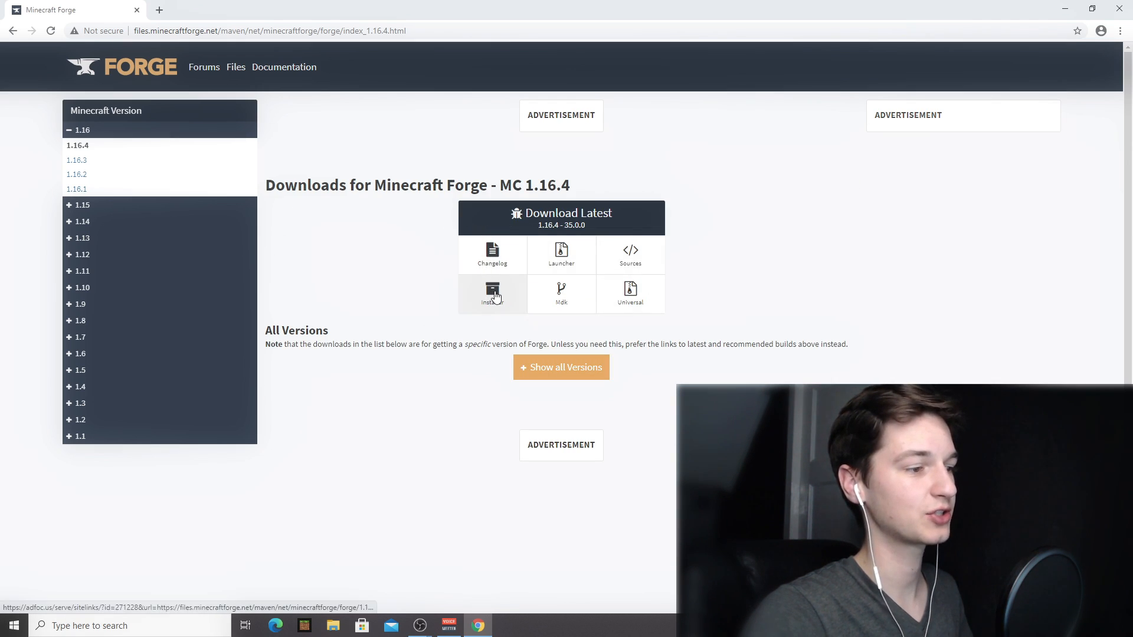
left_click(493, 294)
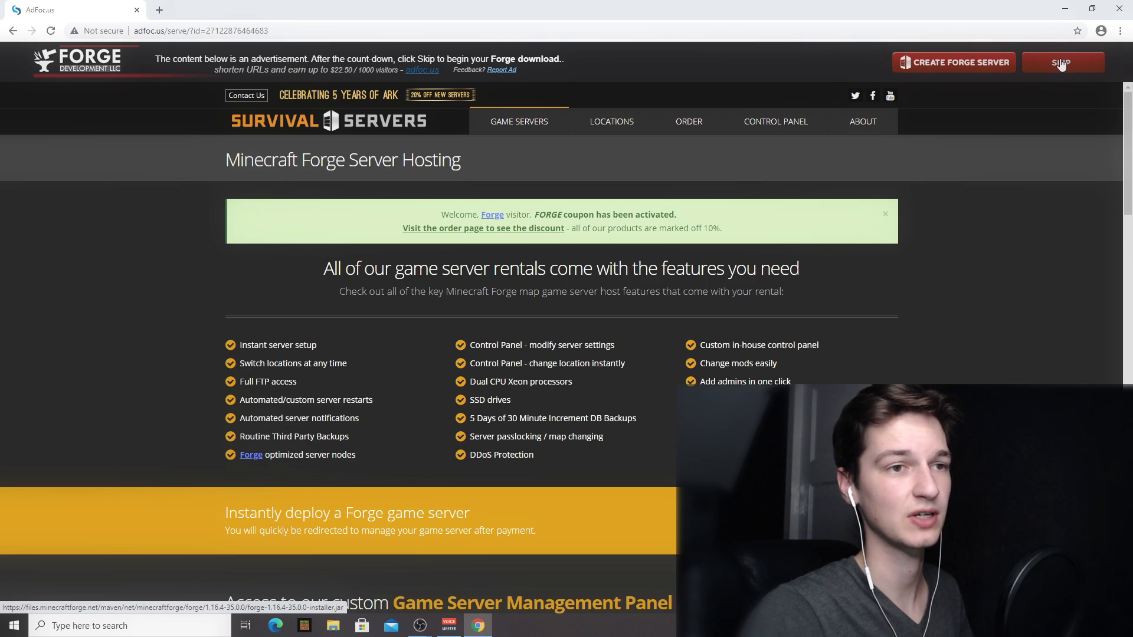
Skip the AdFoc.us ad and keep the Forge 1.16.4 installer jar despite Chrome's warning
left_click(1061, 63)
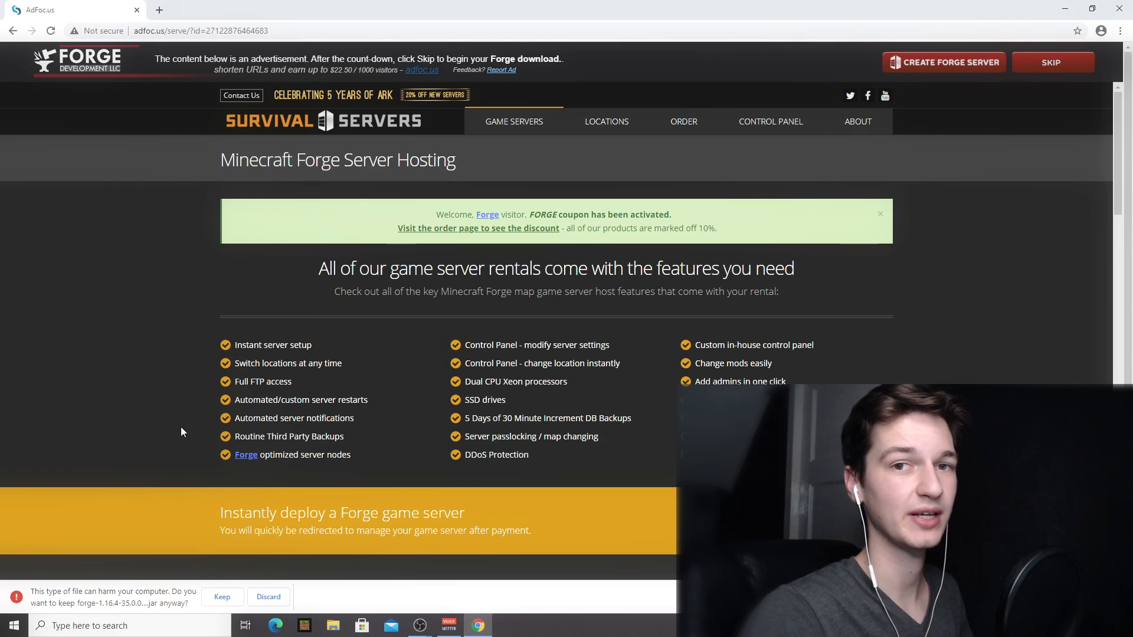
left_click(222, 597)
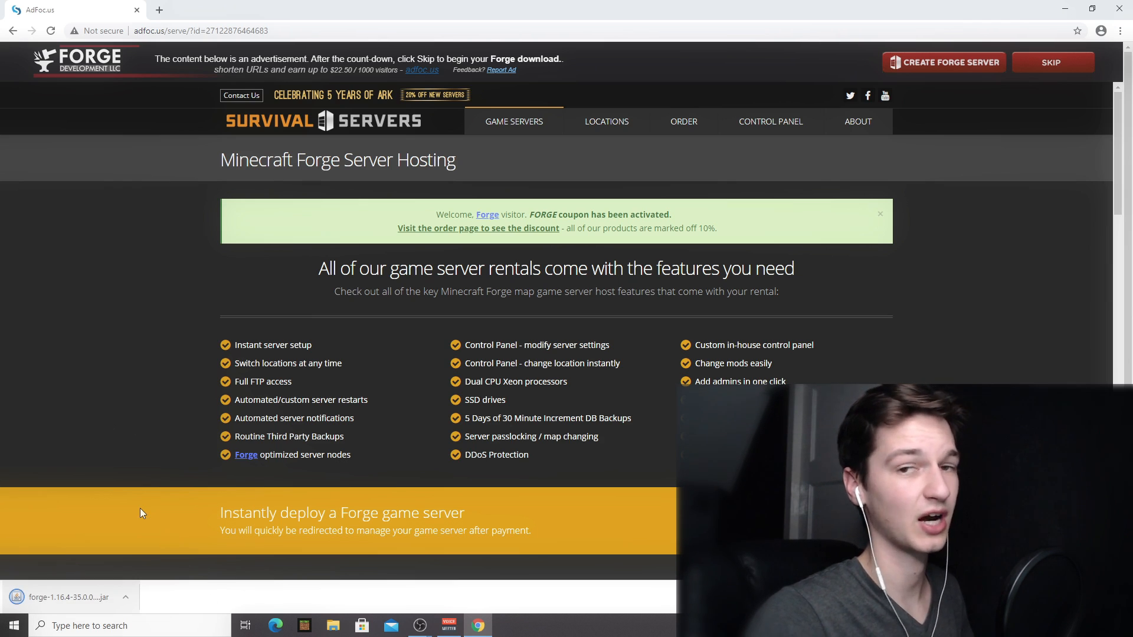
scroll("down", 3)
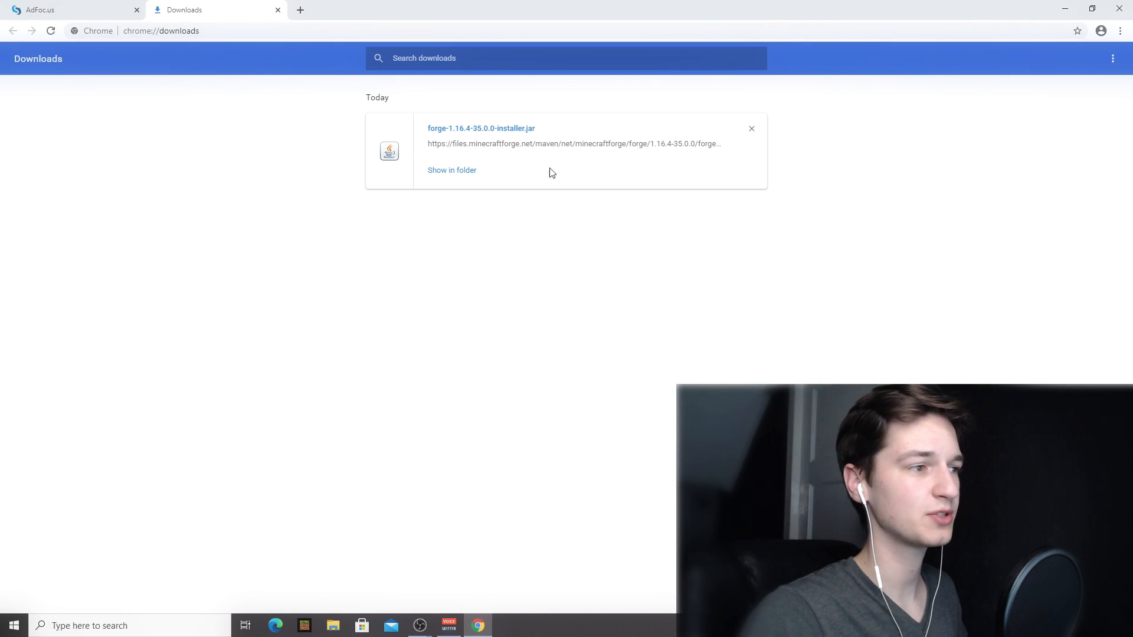
mouse_move(483, 136)
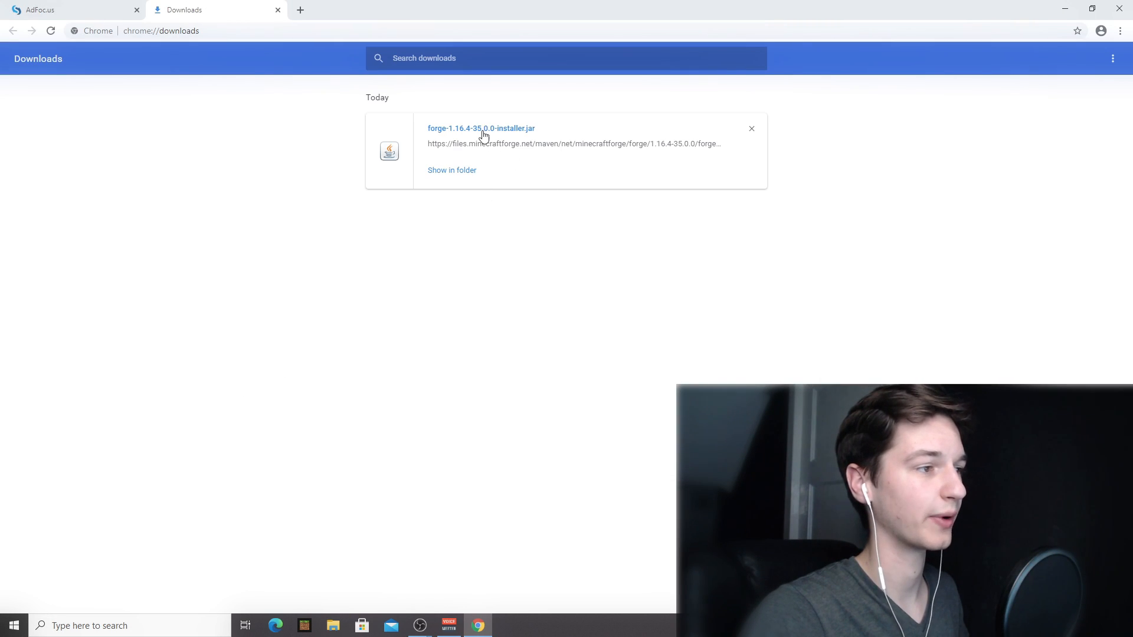
mouse_move(453, 139)
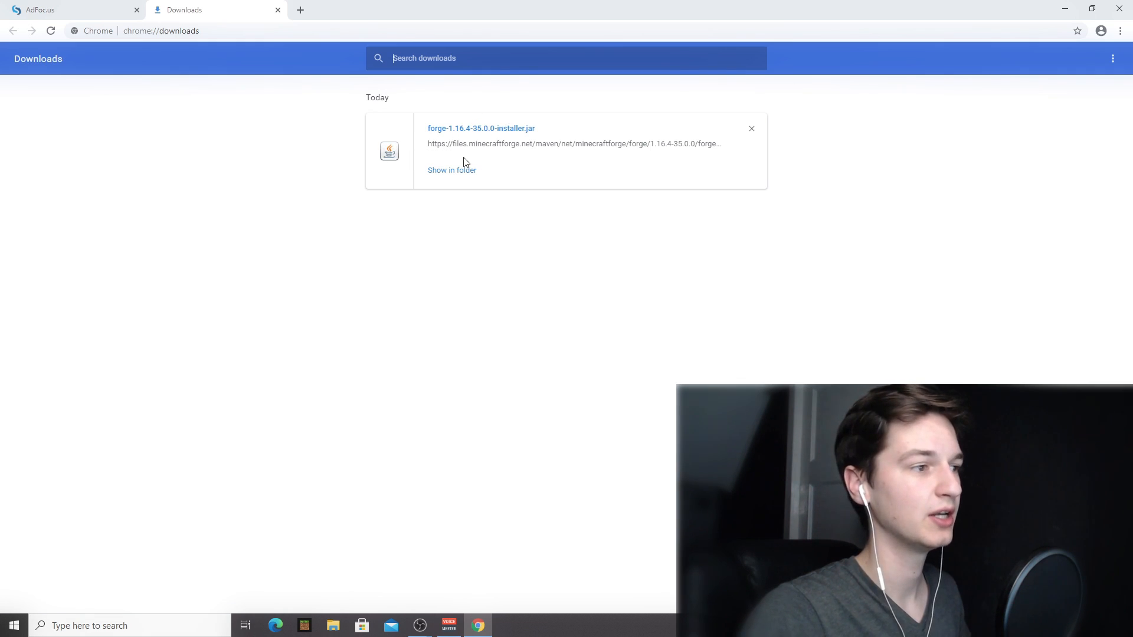
mouse_move(435, 189)
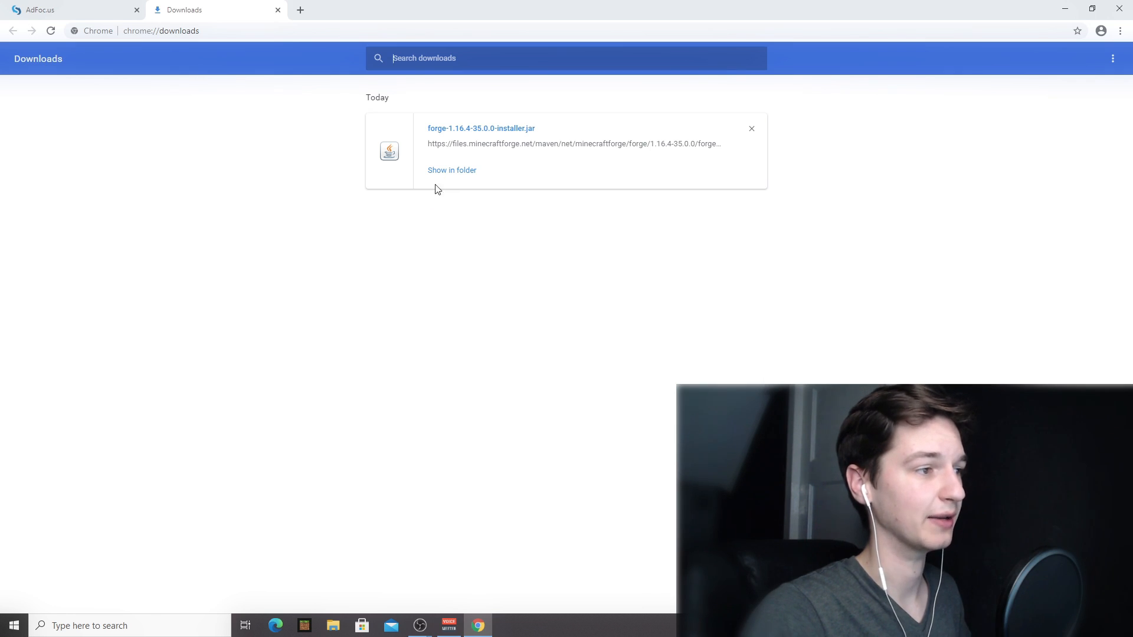
mouse_move(480, 128)
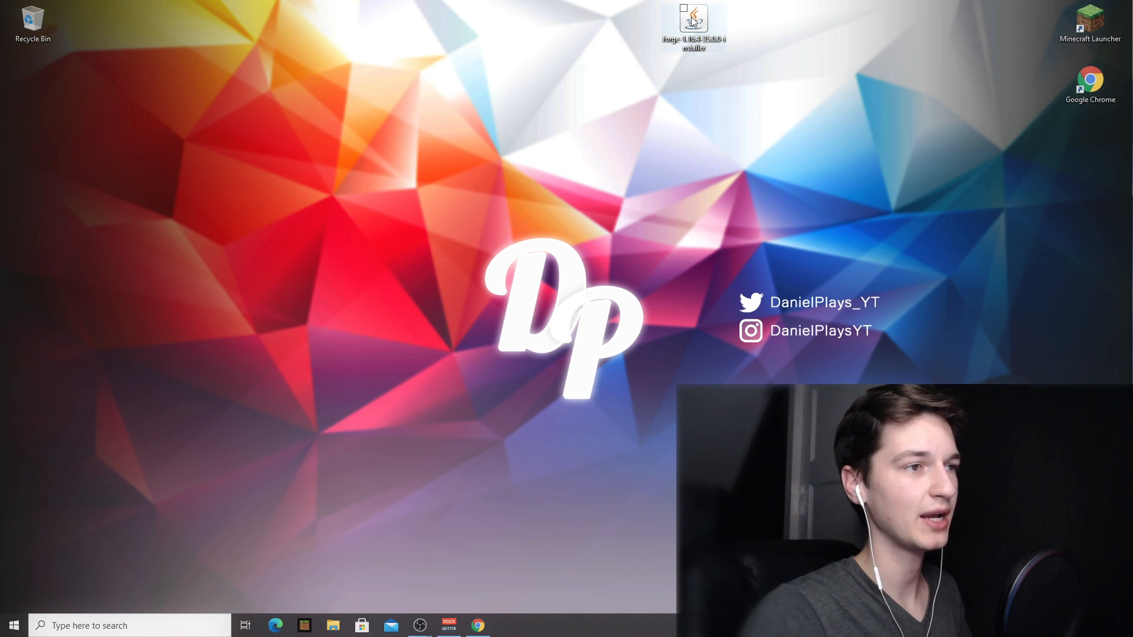
right_click(693, 24)
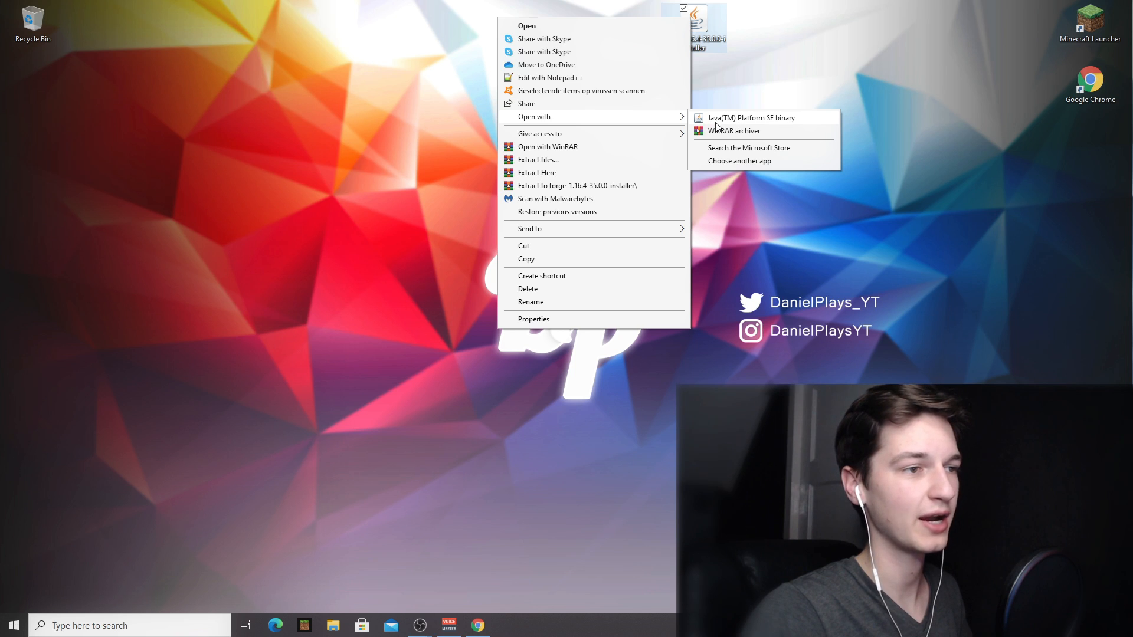
mouse_move(773, 124)
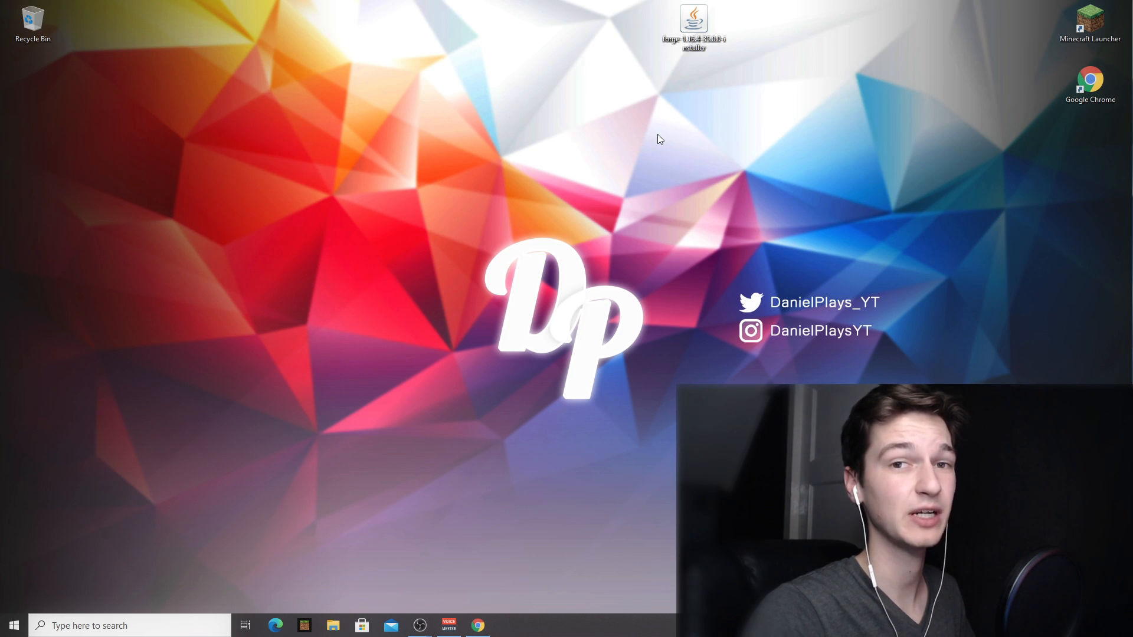
mouse_move(755, 150)
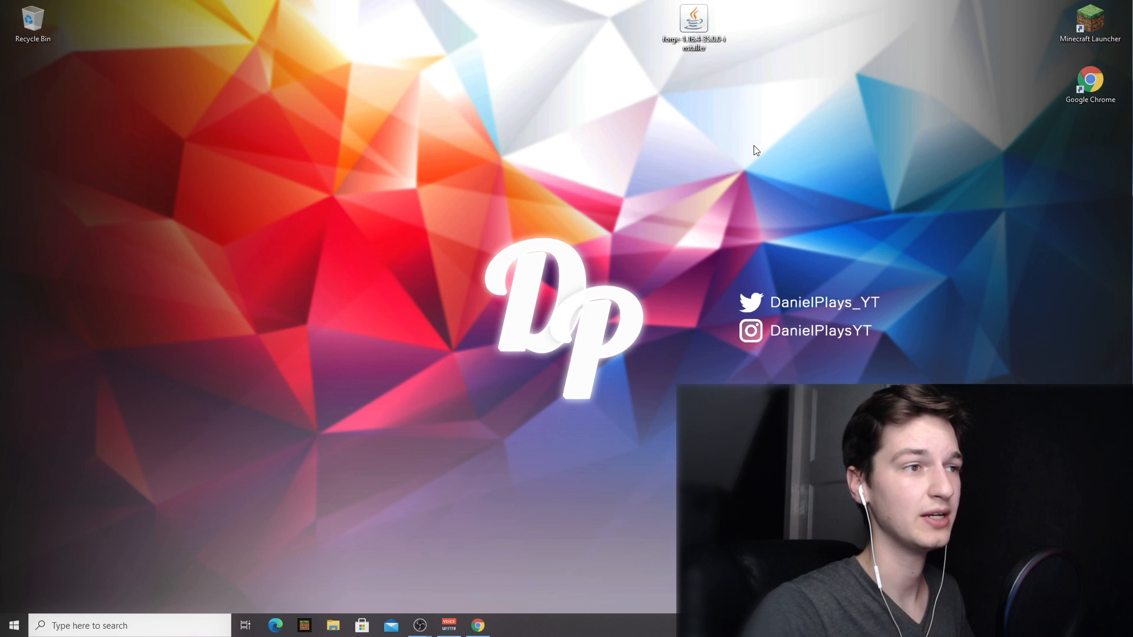
Run the Forge installer jar from the desktop, getting only the 'How do you want to open this file?' prompt
left_click(693, 27)
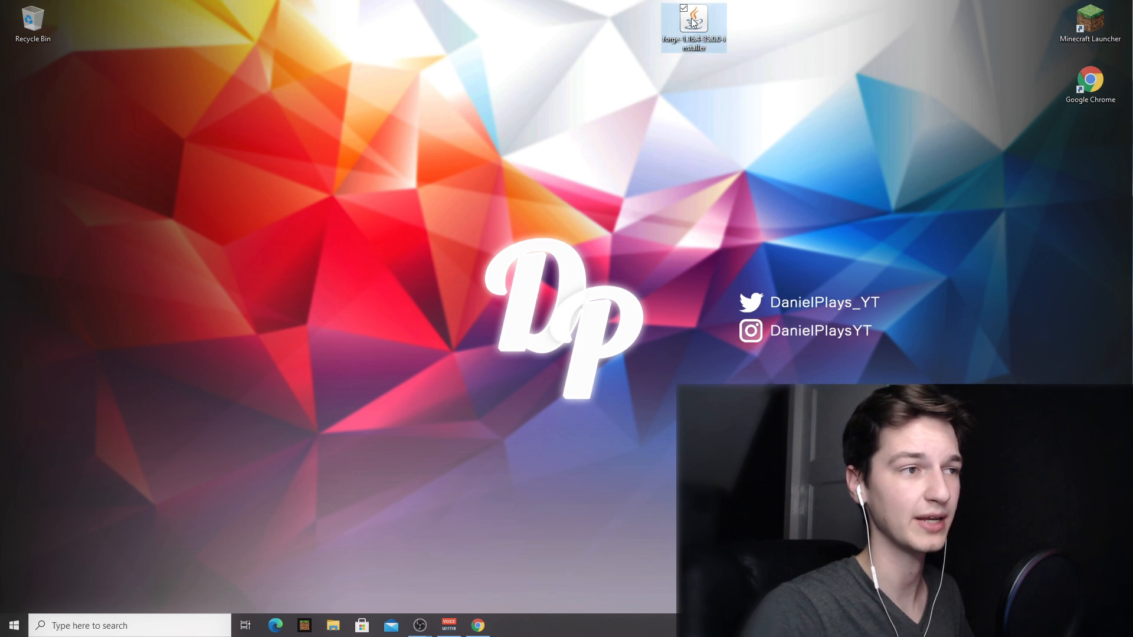
double_click(693, 27)
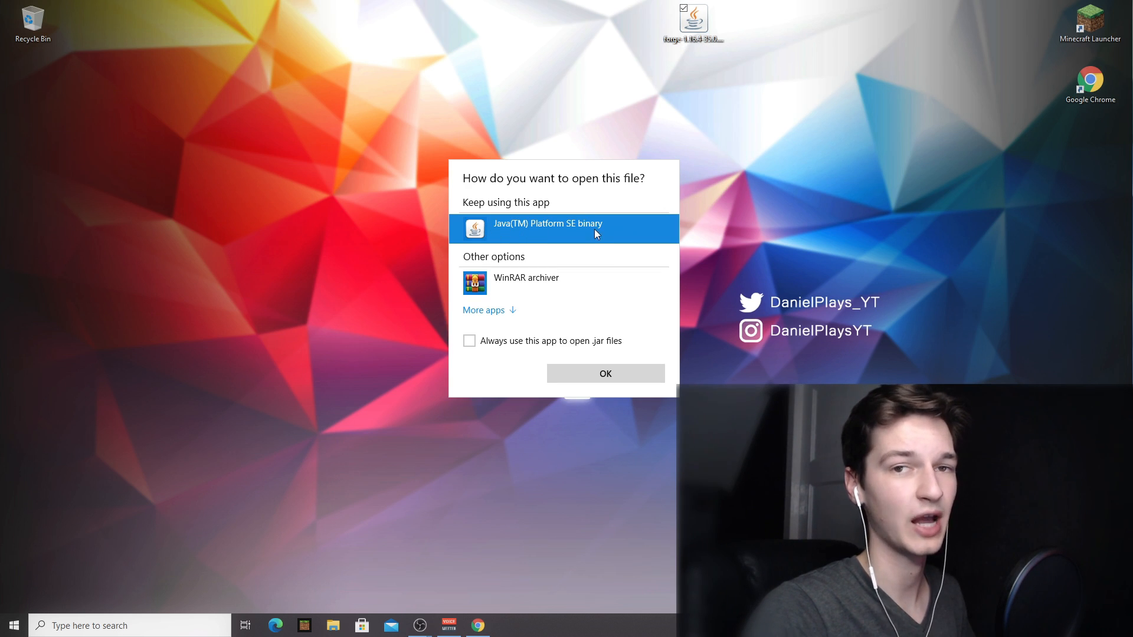
mouse_move(545, 242)
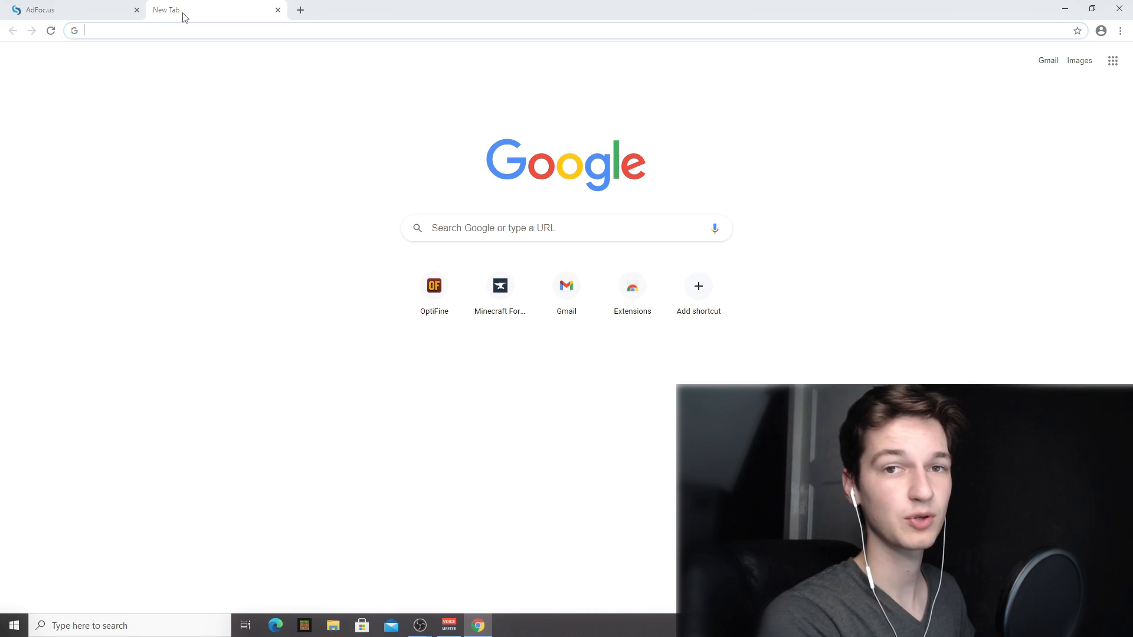
Search Google for 'jarfix' and go to the Jarfix 3.0.0 project page
type("jarfix")
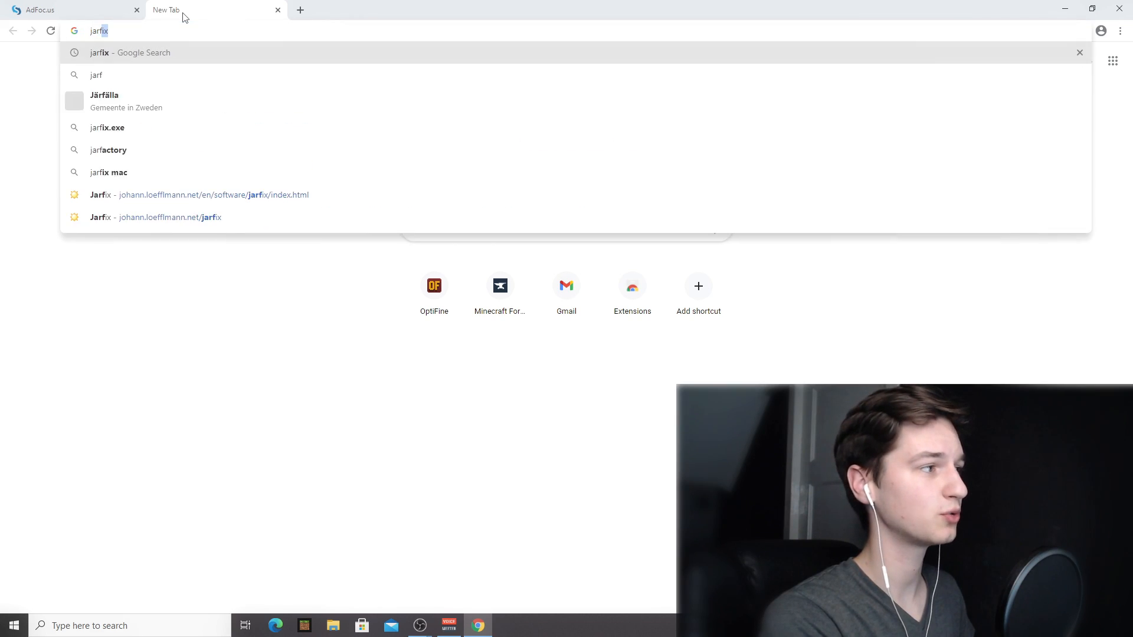
key("Return")
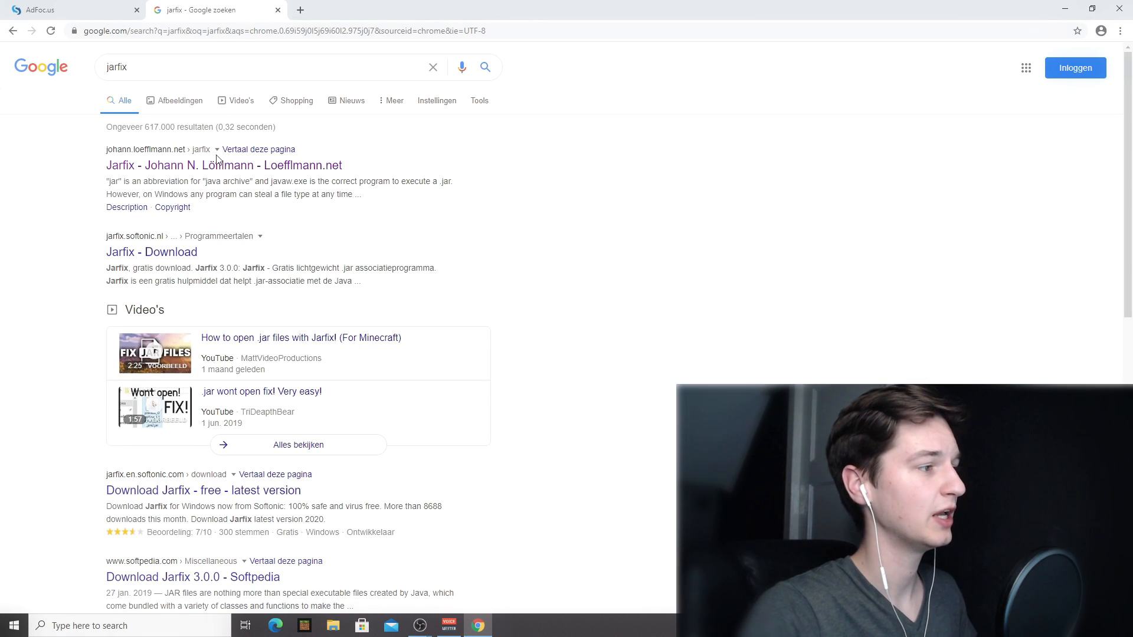
left_click(213, 166)
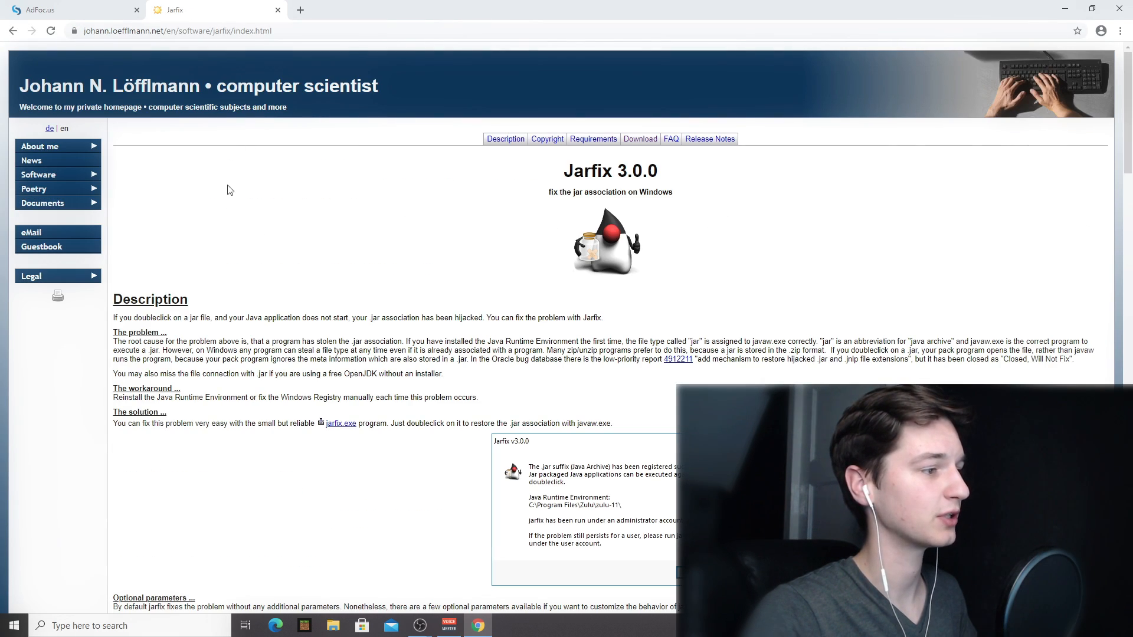
mouse_move(342, 423)
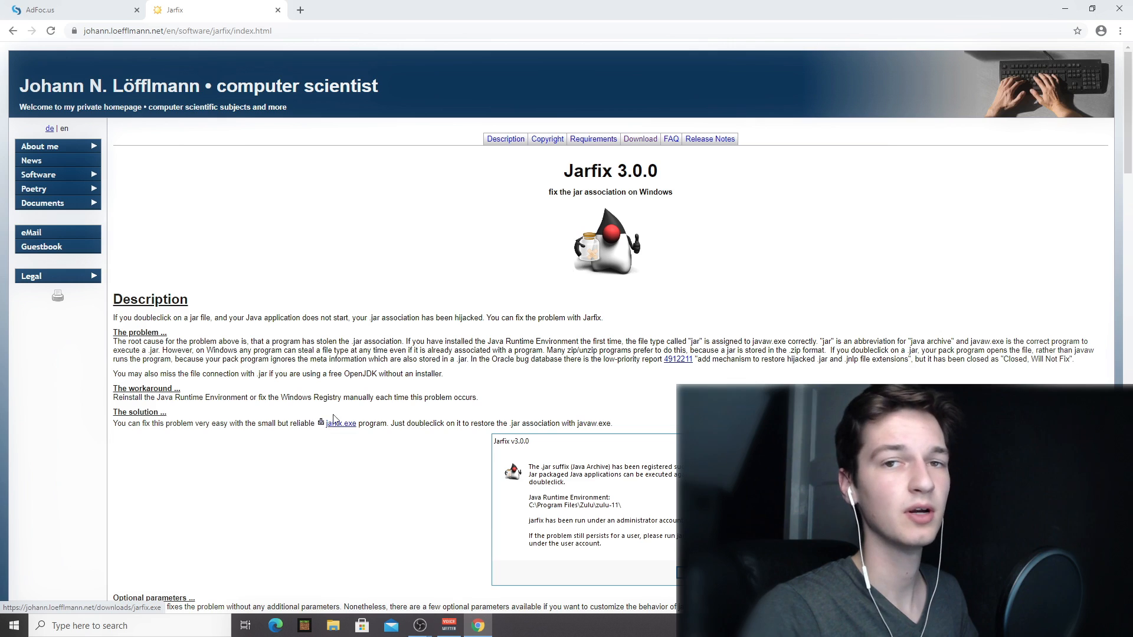
mouse_move(312, 423)
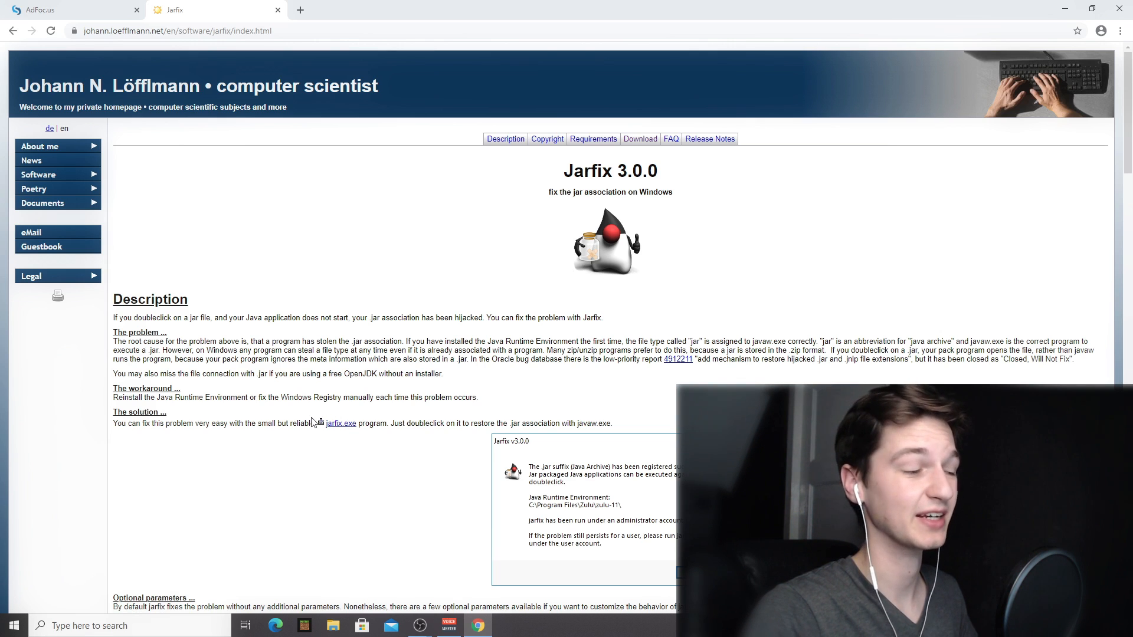
Download and run jarfix.exe to re-register .jar files with Java
left_click(340, 423)
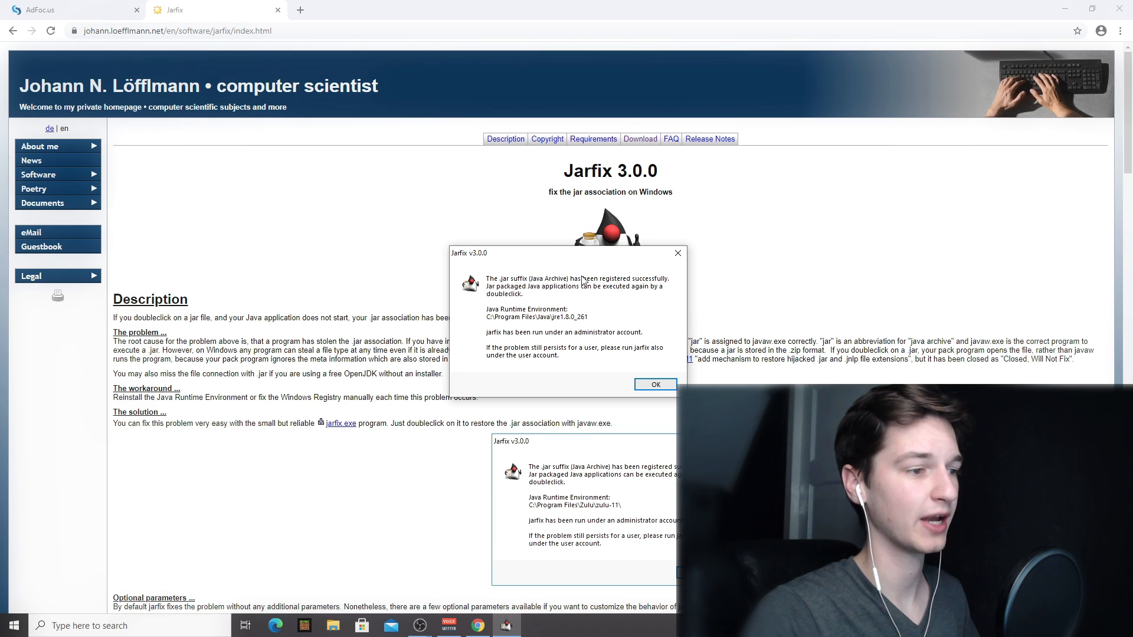
mouse_move(655, 385)
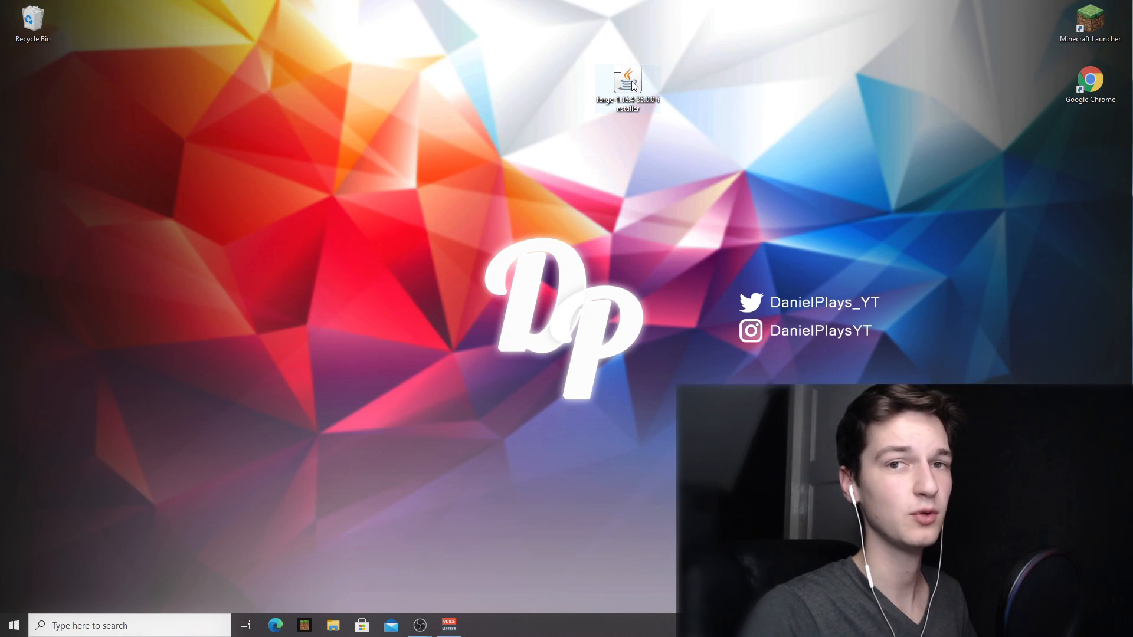
Check the Forge installer's context-menu options on the desktop and select it
right_click(625, 85)
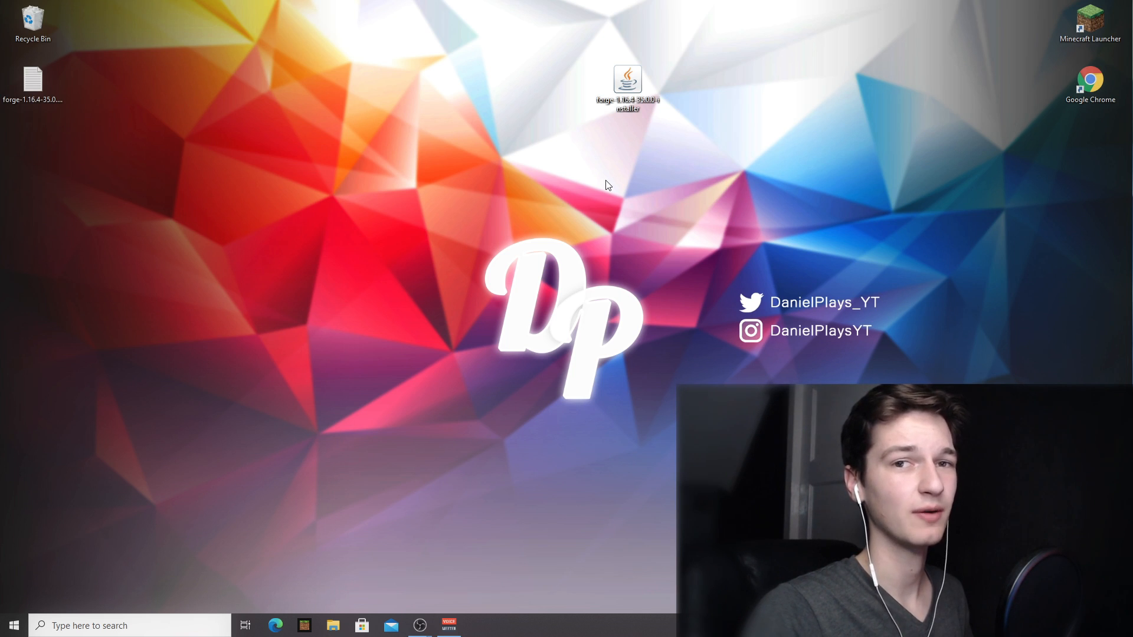
left_click(627, 79)
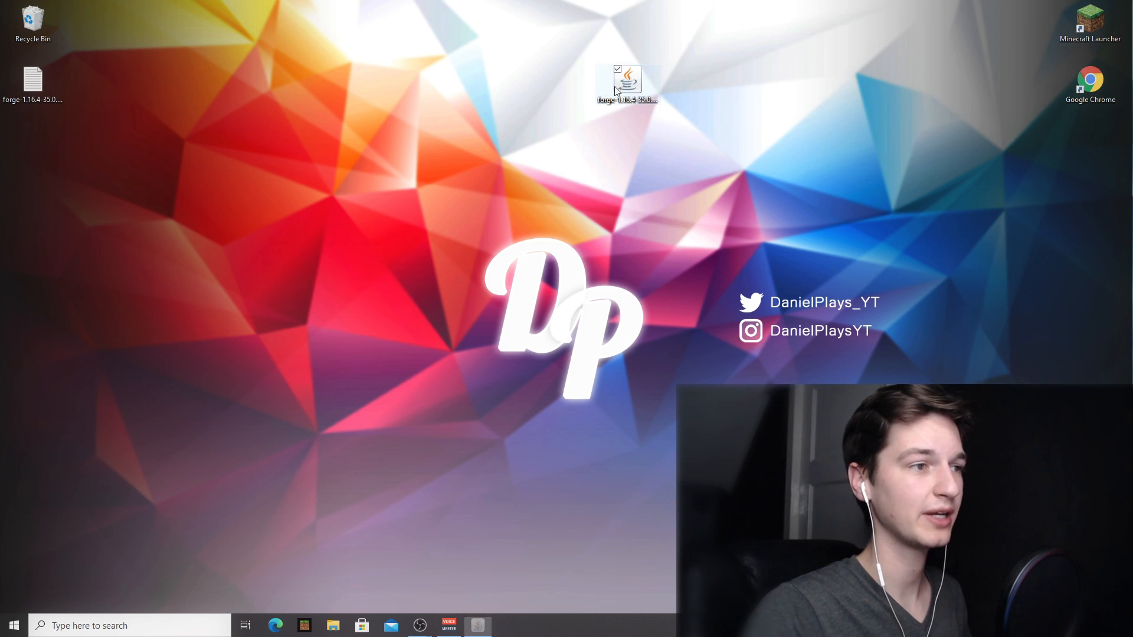
Run the Forge installer with Install client to add the 1.16.4-forge-35.0.0 profile and confirm completion
double_click(626, 80)
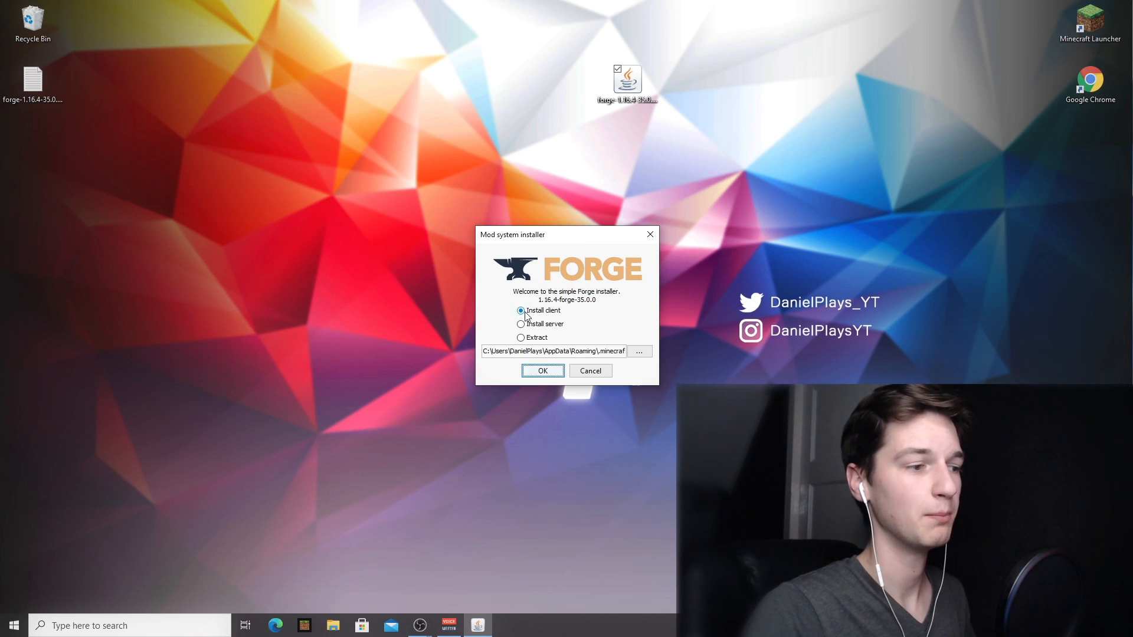
mouse_move(543, 310)
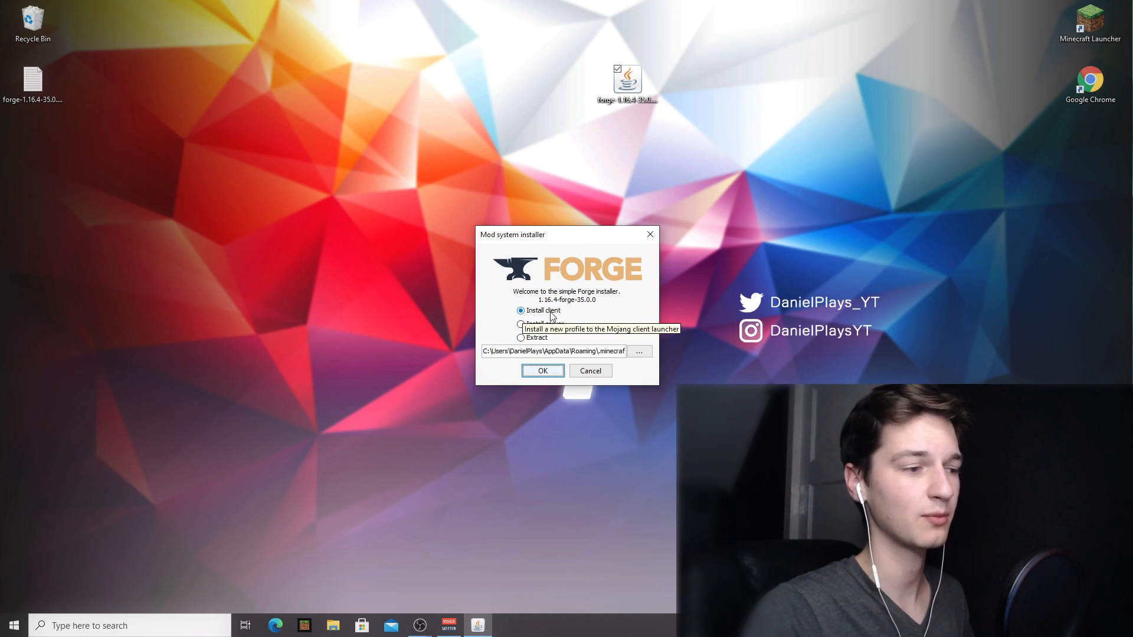
left_click(541, 370)
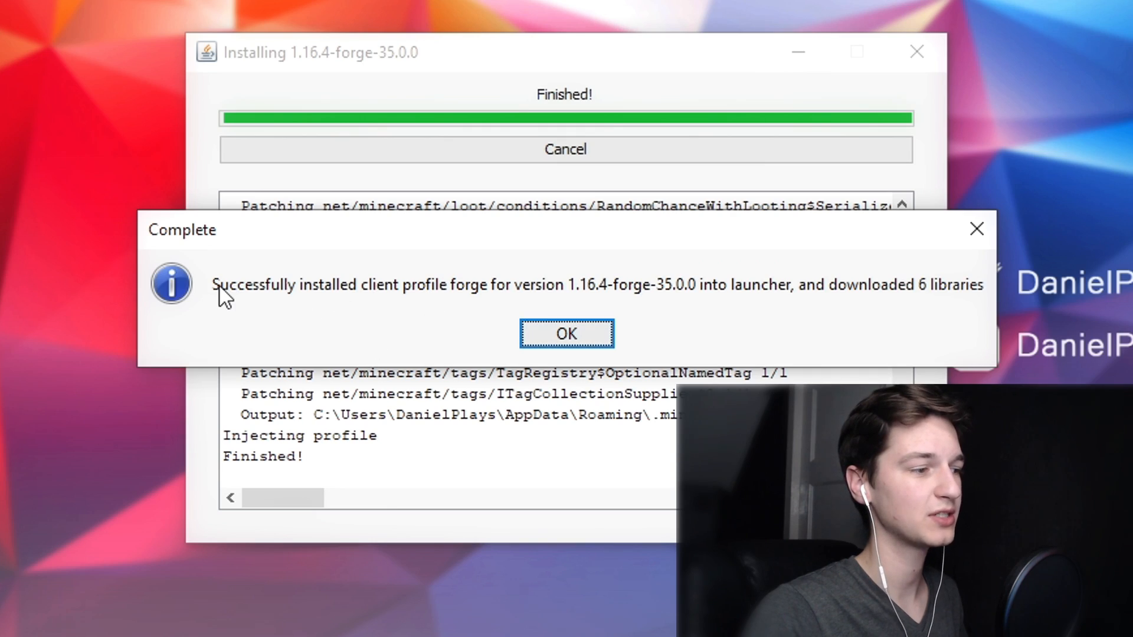
mouse_move(432, 300)
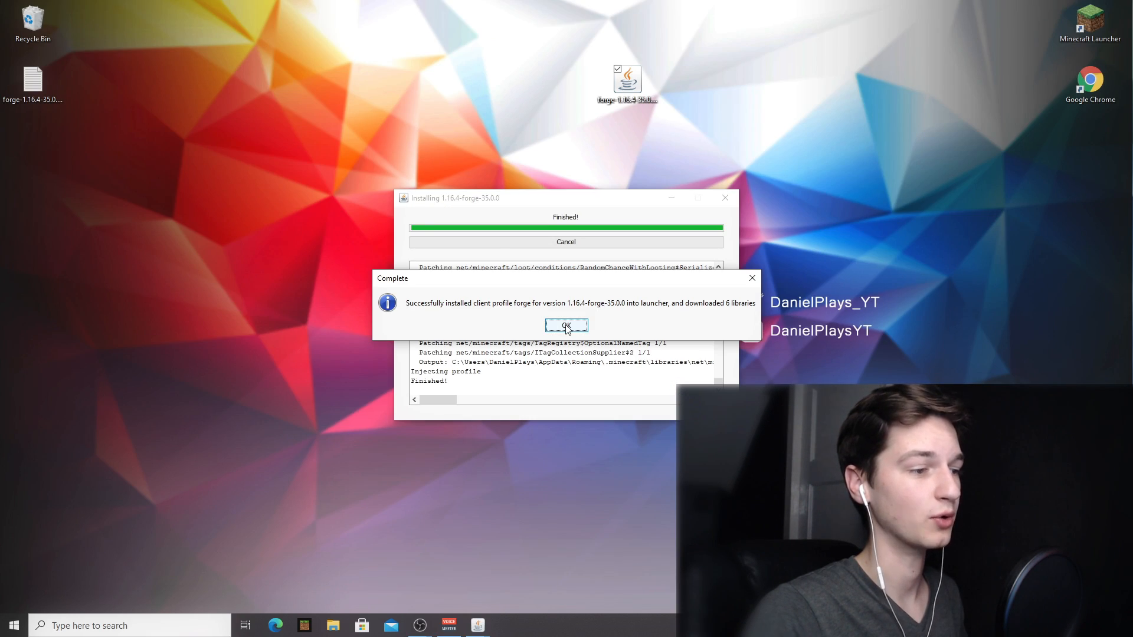
left_click(565, 326)
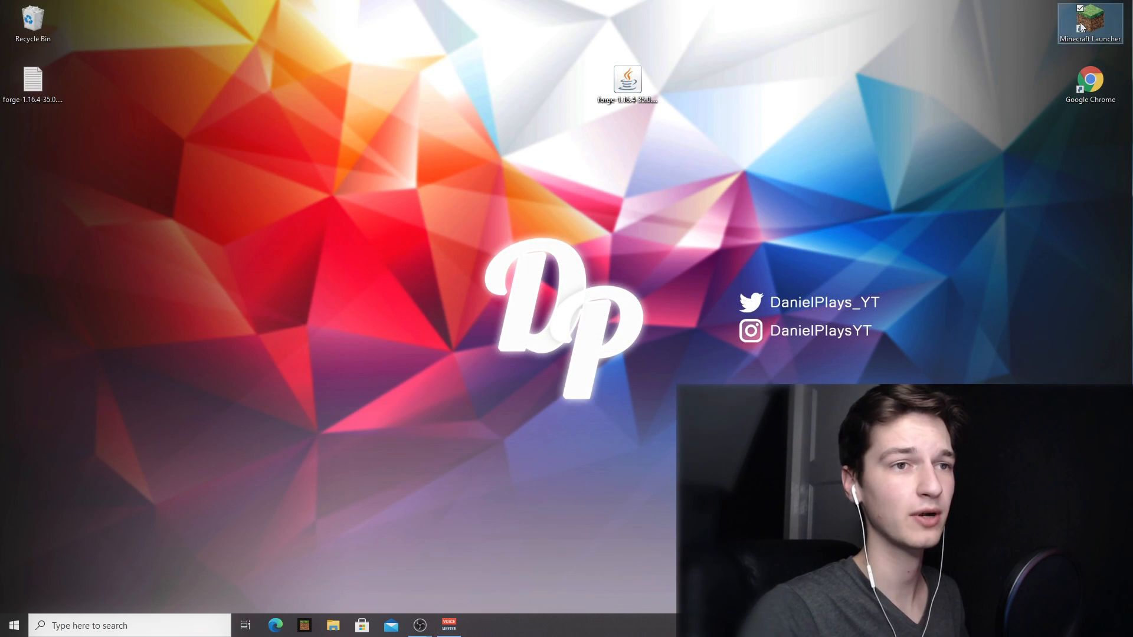
In the launcher's Installations list, play the forge 1.16.4-35.0.0 installation so its files download
double_click(1089, 24)
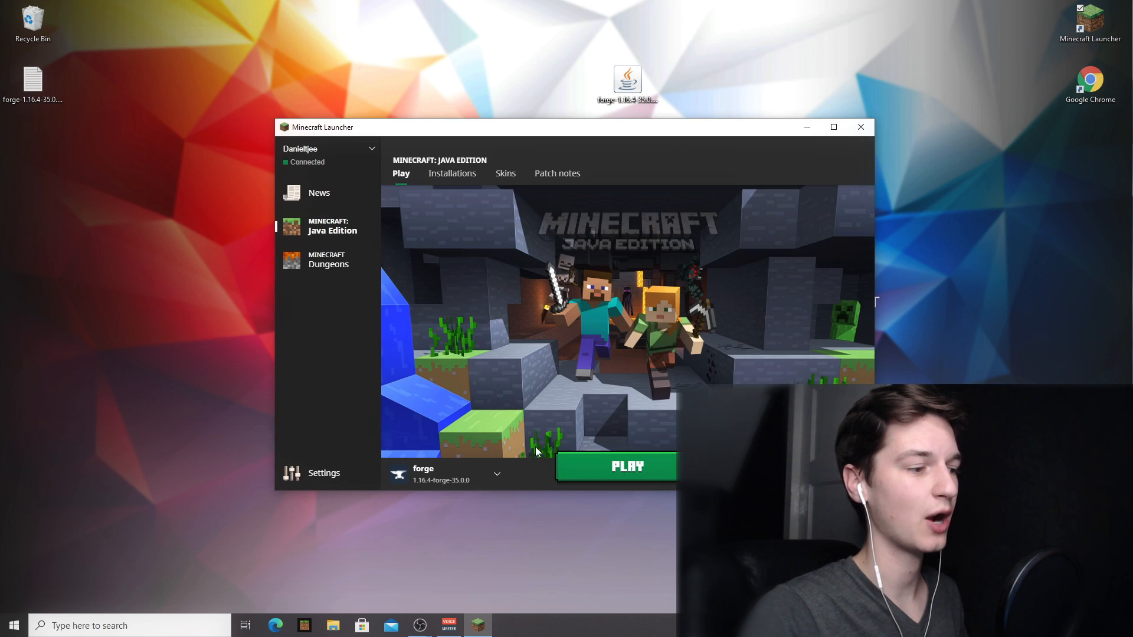
left_click(495, 474)
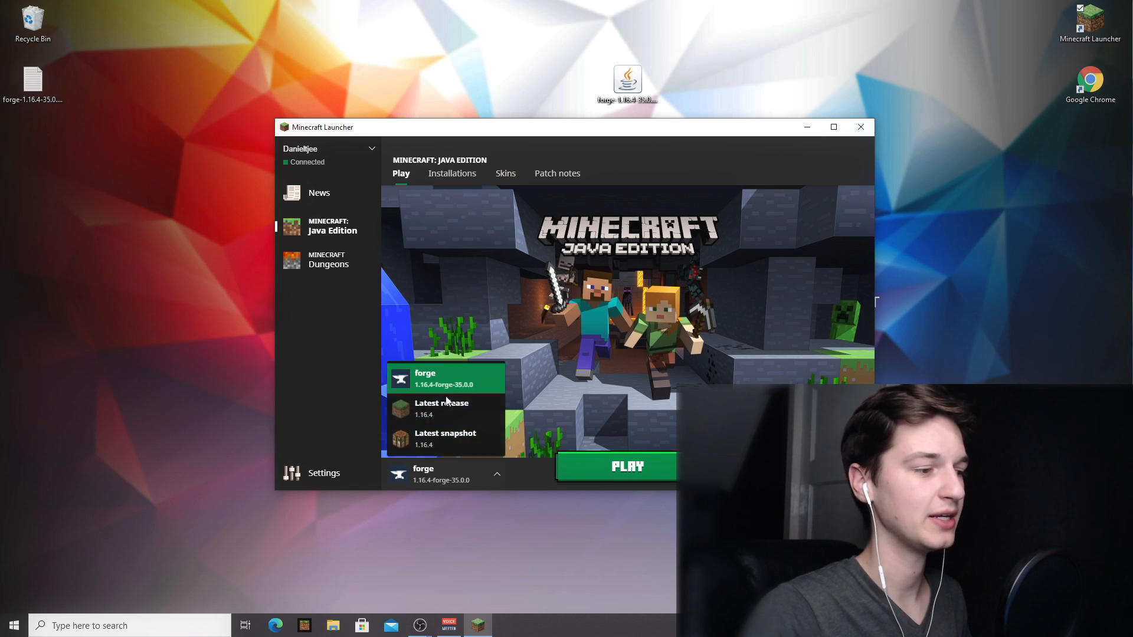
left_click(452, 173)
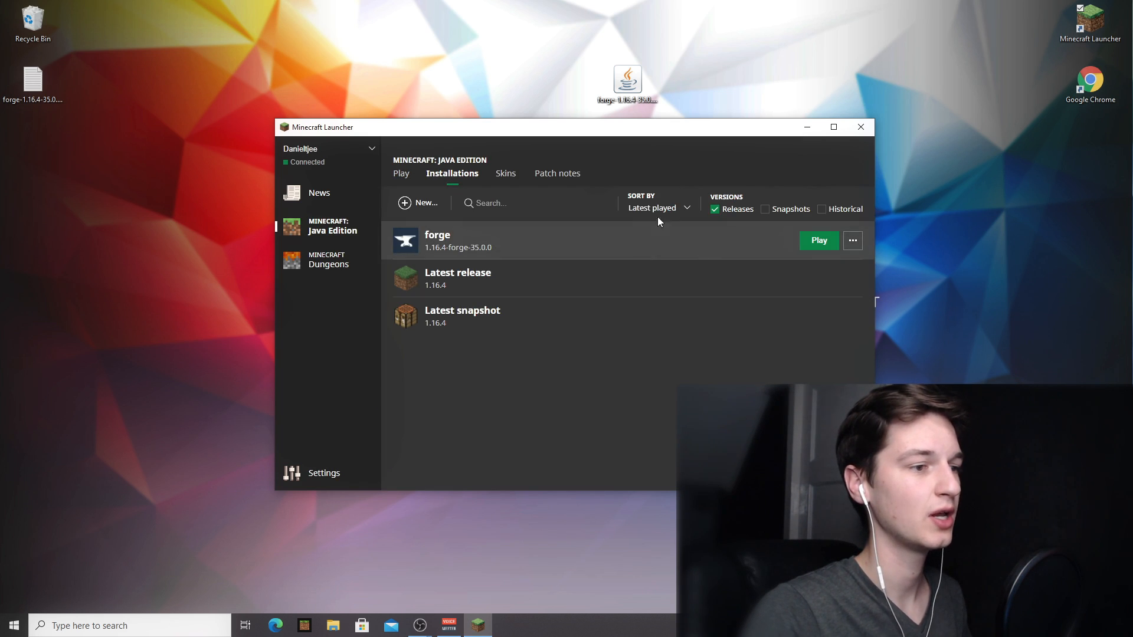
mouse_move(623, 236)
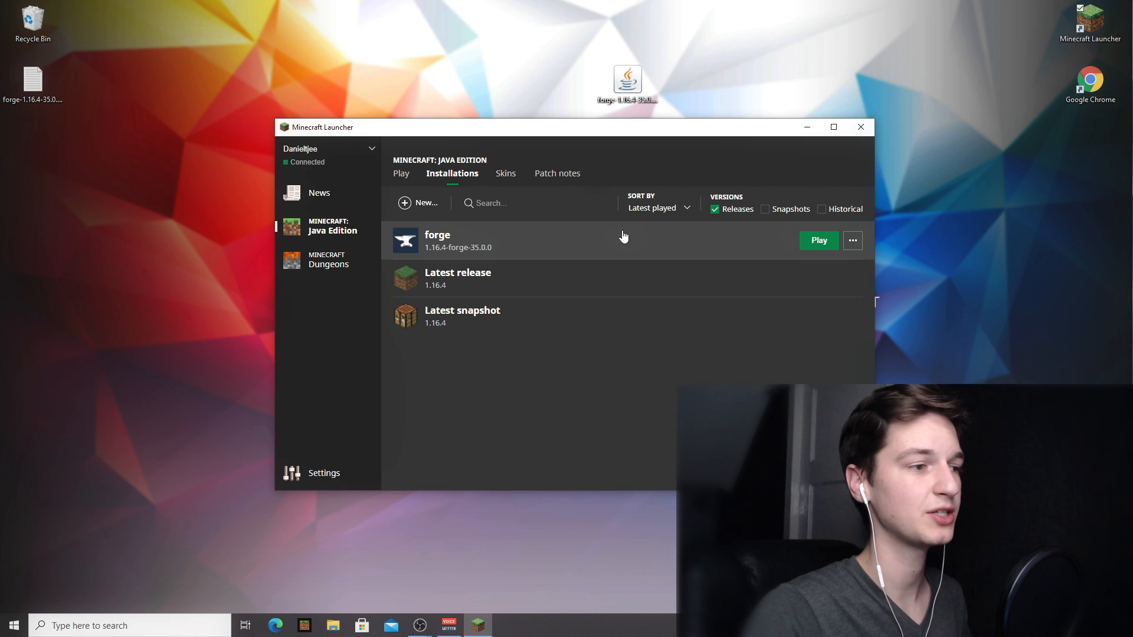
mouse_move(598, 233)
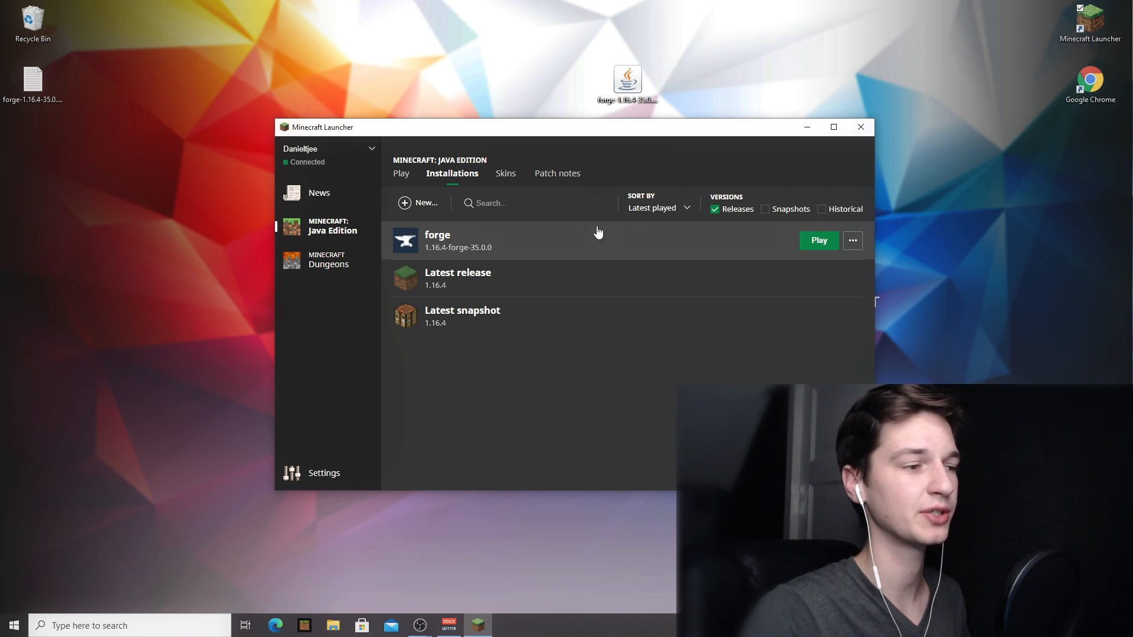
mouse_move(443, 244)
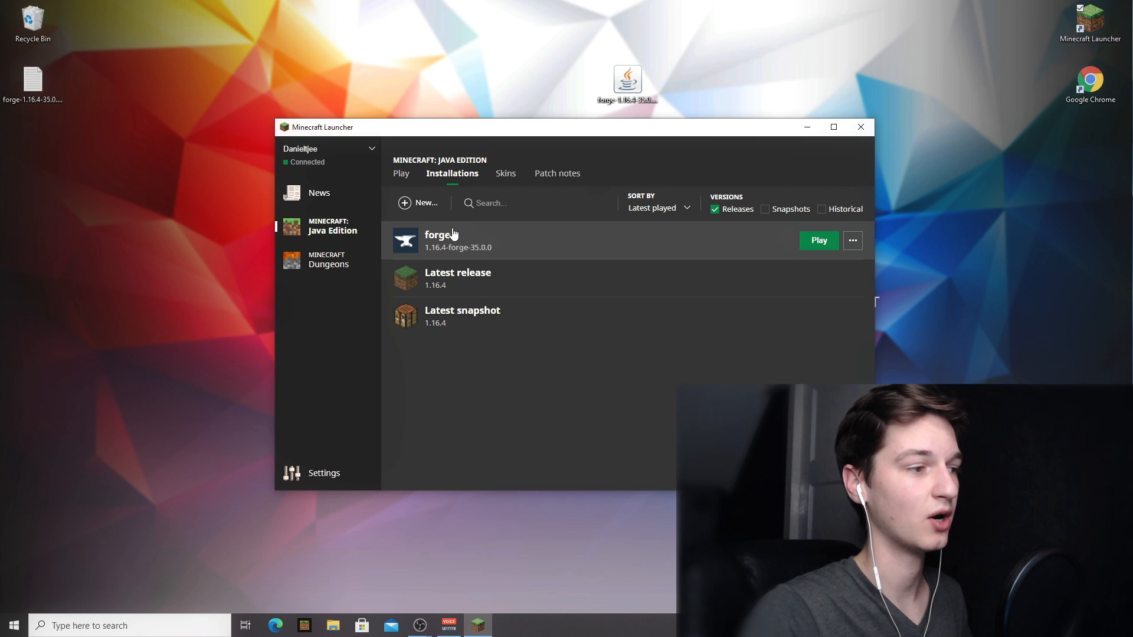
left_click(819, 240)
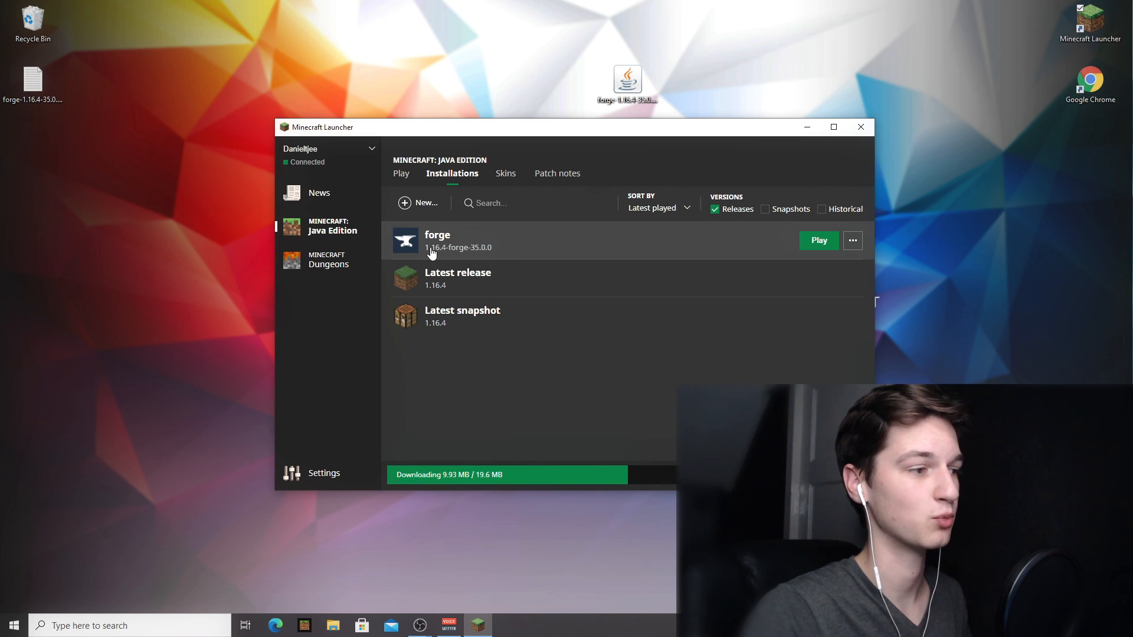
From the Forge title screen's Mods list, open the still-empty mods folder in File Explorer
left_click(819, 239)
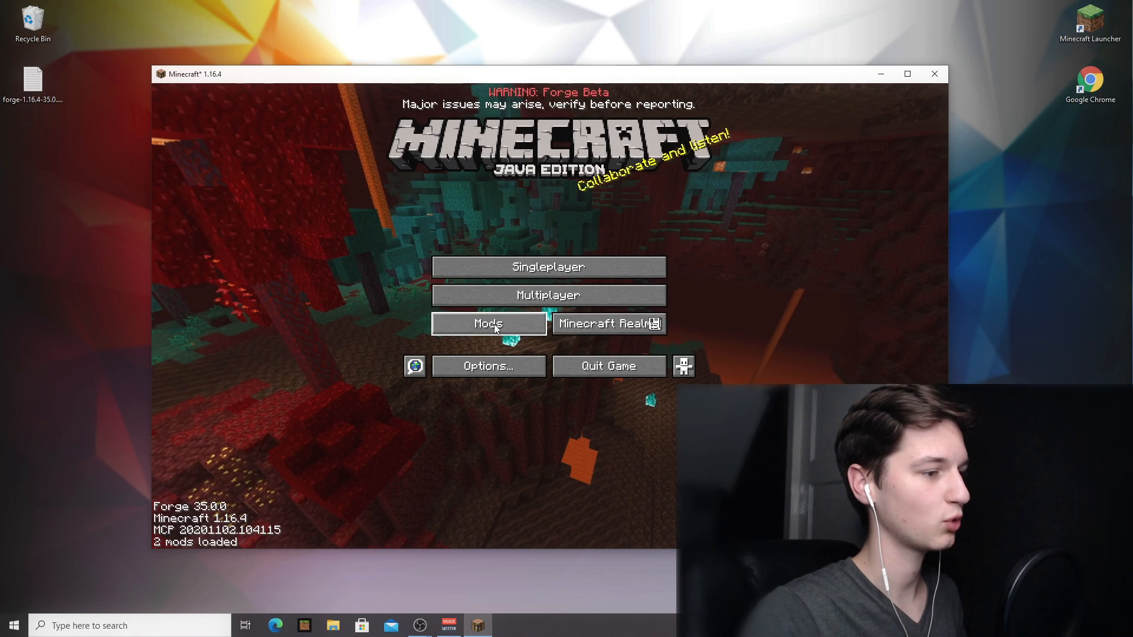
left_click(487, 323)
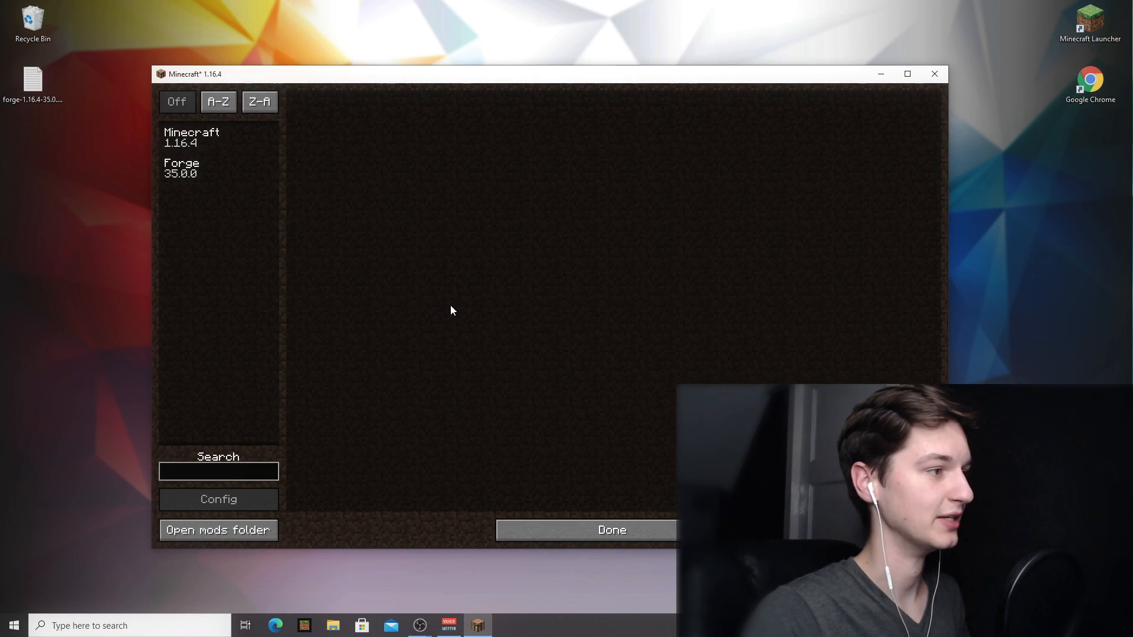
mouse_move(218, 530)
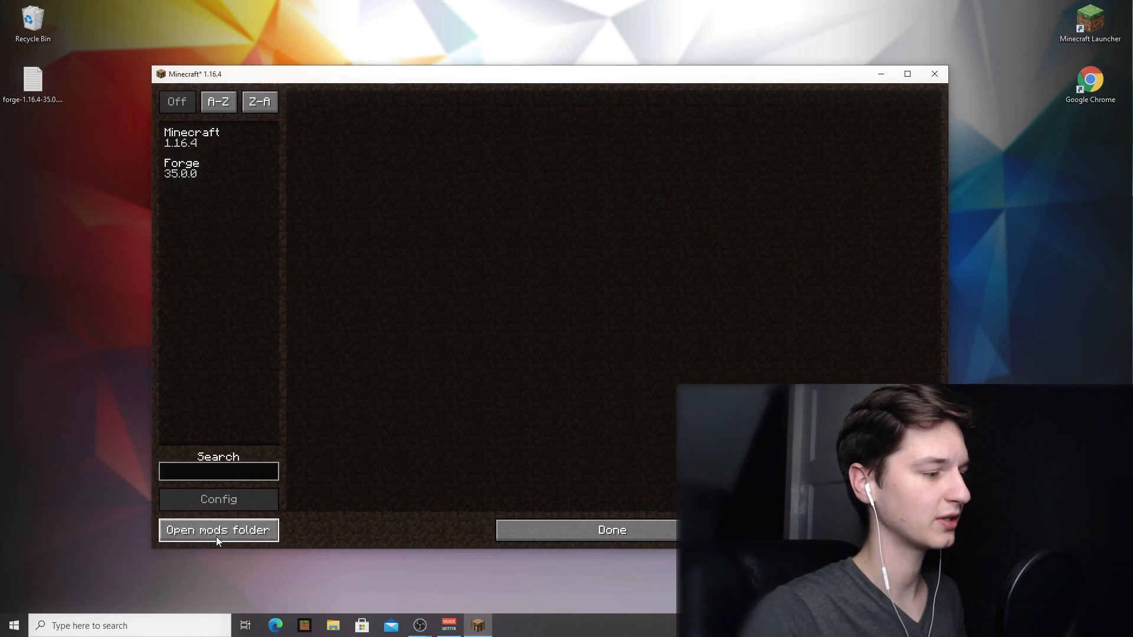
left_click(218, 530)
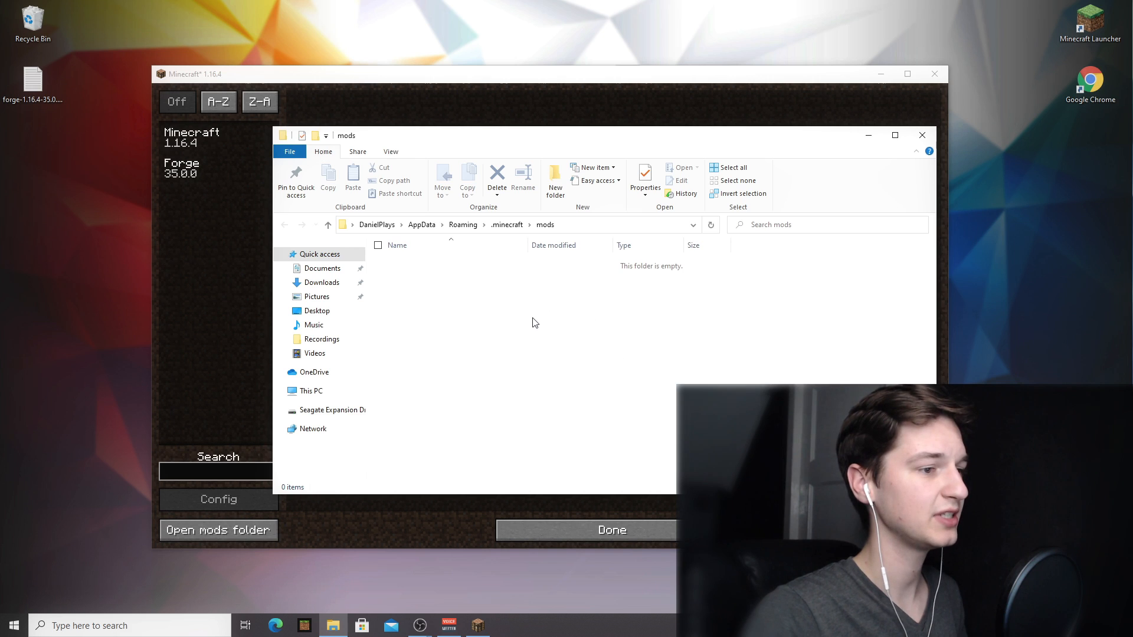